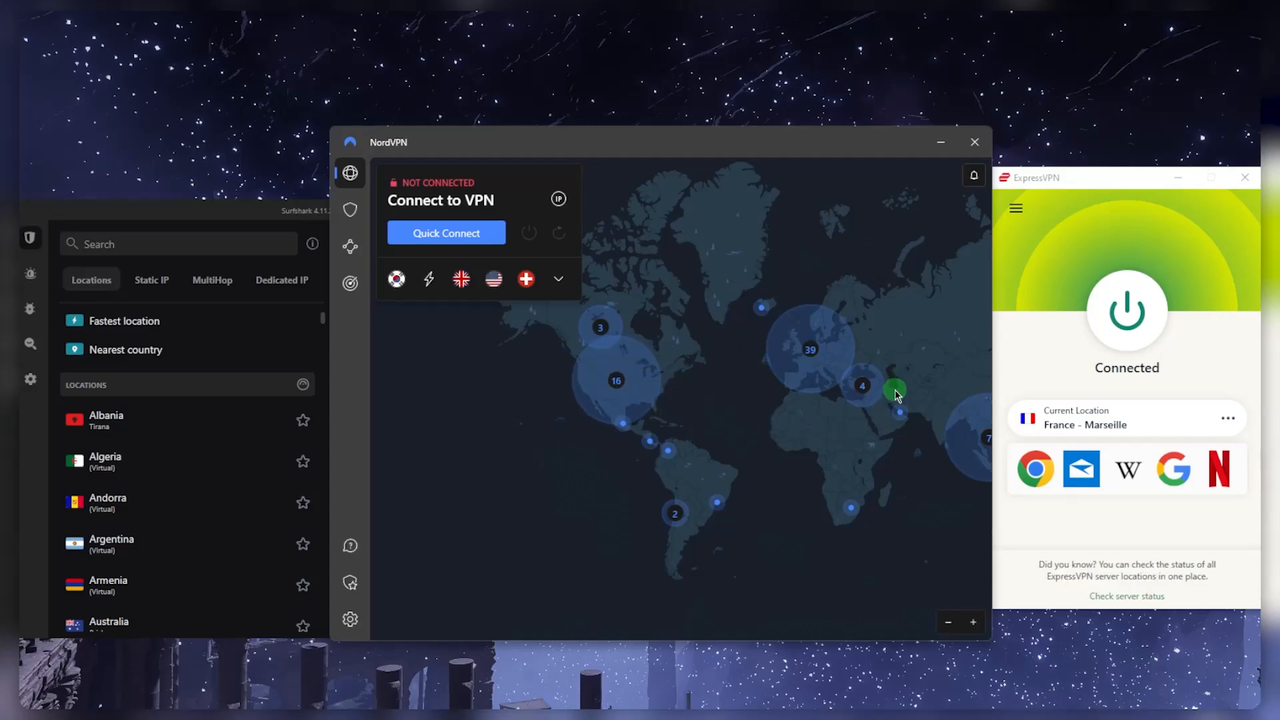
pyautogui.moveTo(1013, 296)
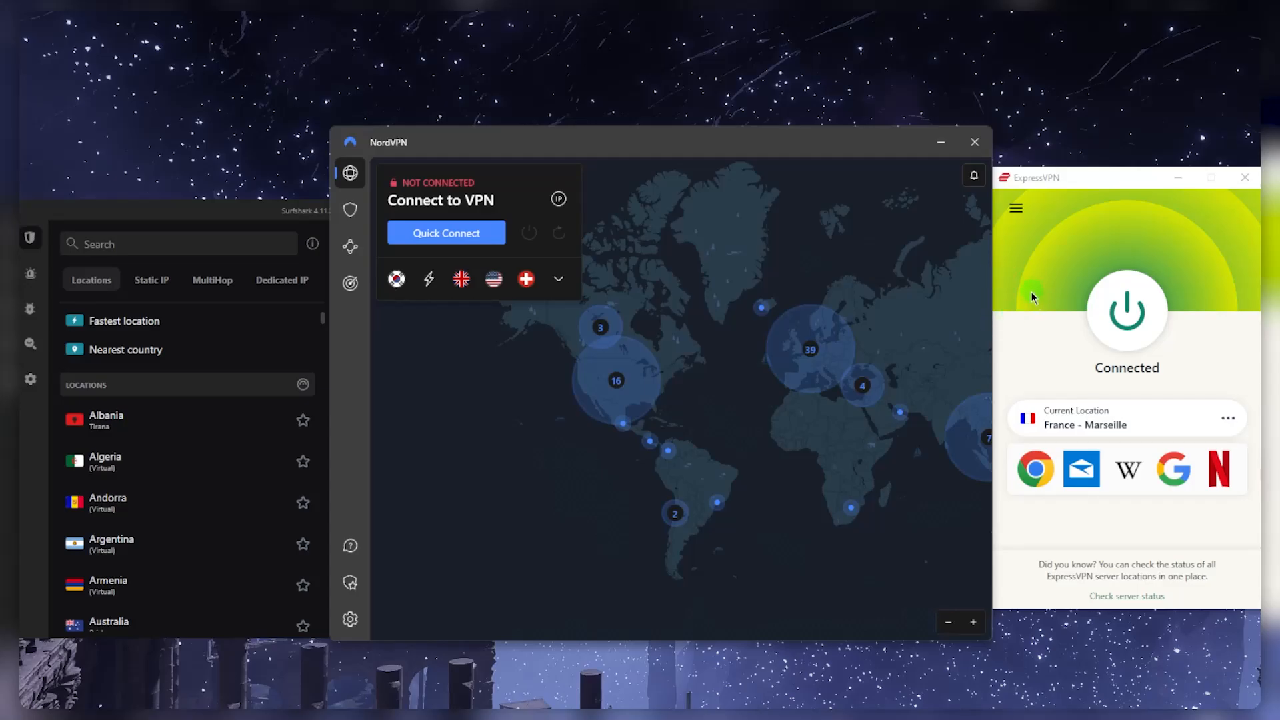
pyautogui.moveTo(761, 312)
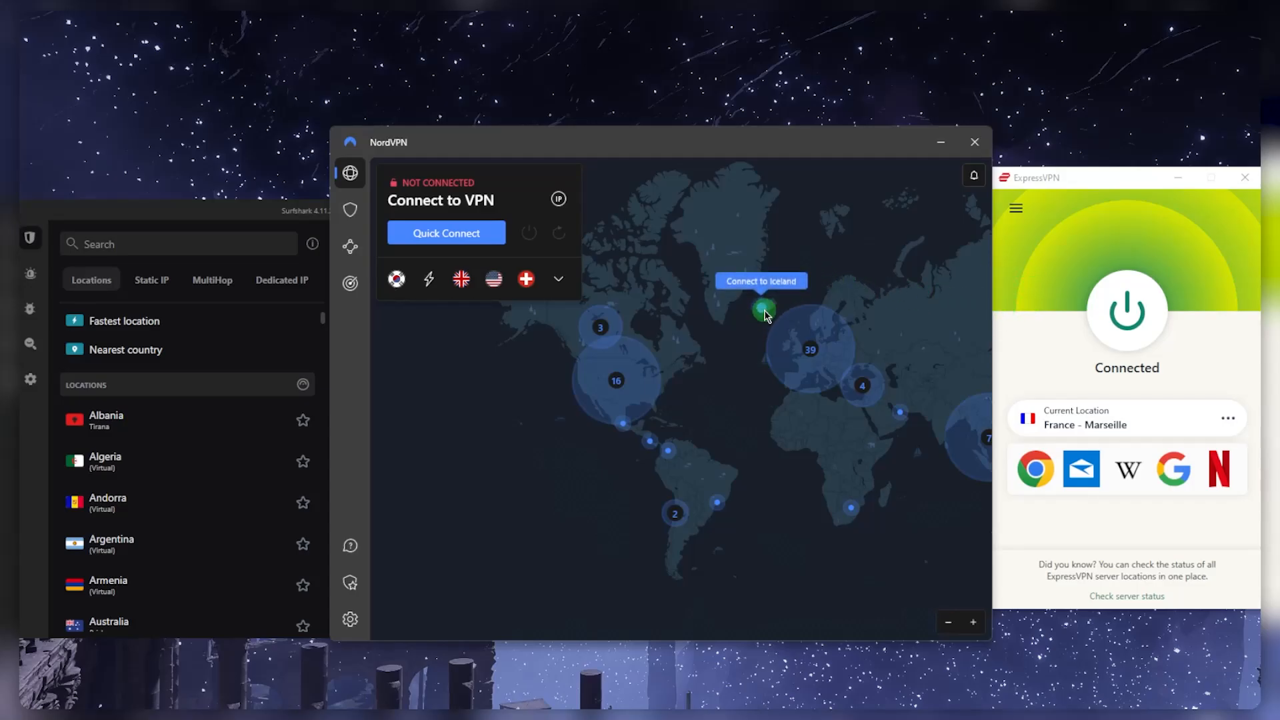
pyautogui.moveTo(738, 493)
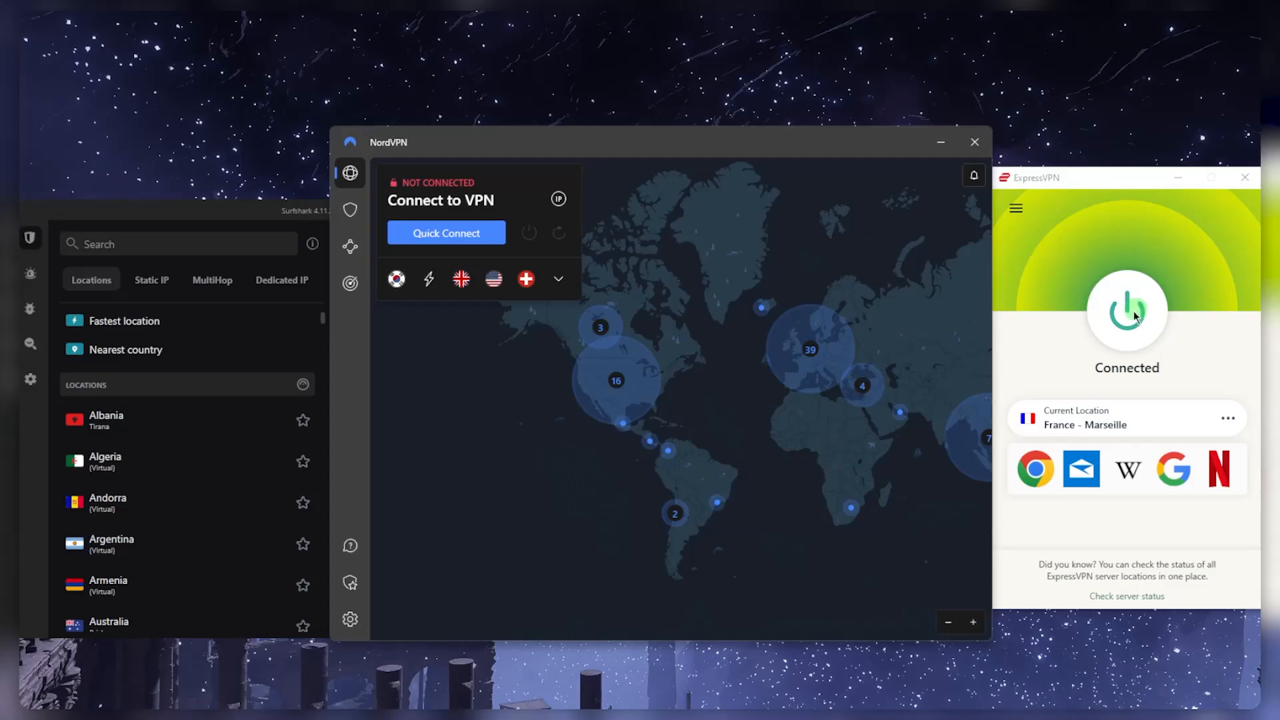
# Disconnect from France - Marseille and show All Locations in the VPN Locations list.
pyautogui.click(1127, 311)
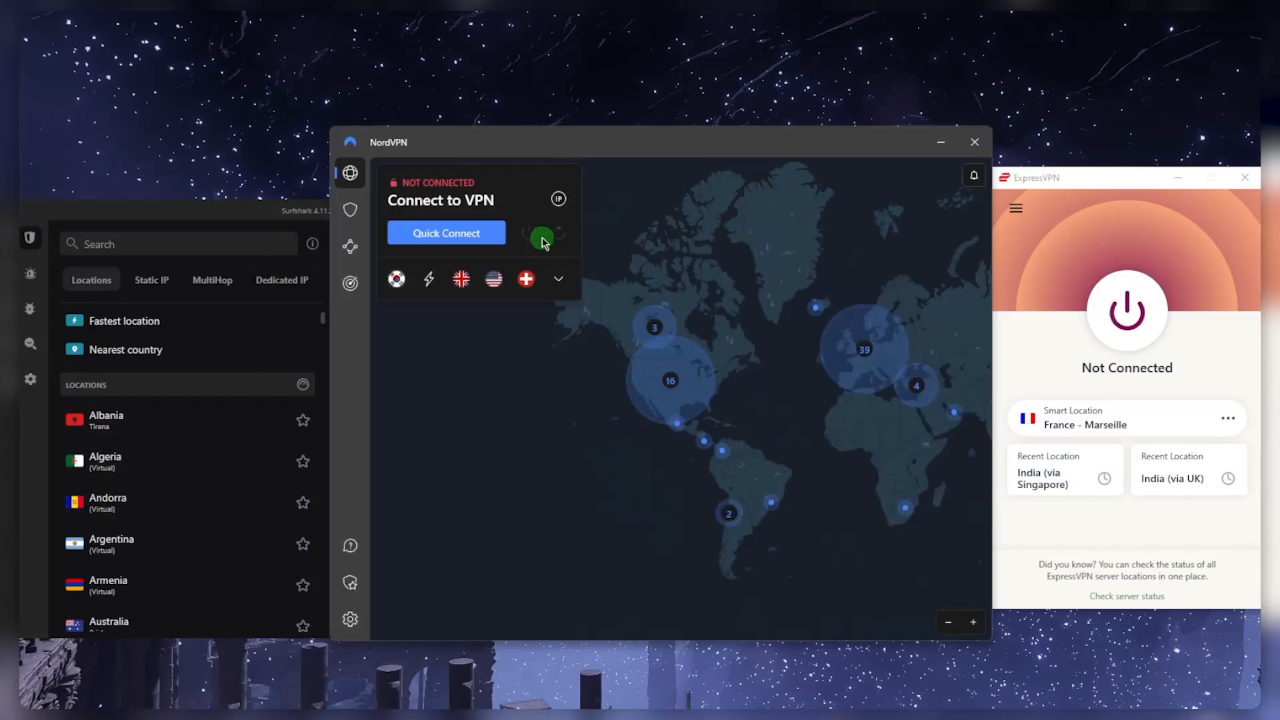
pyautogui.click(558, 280)
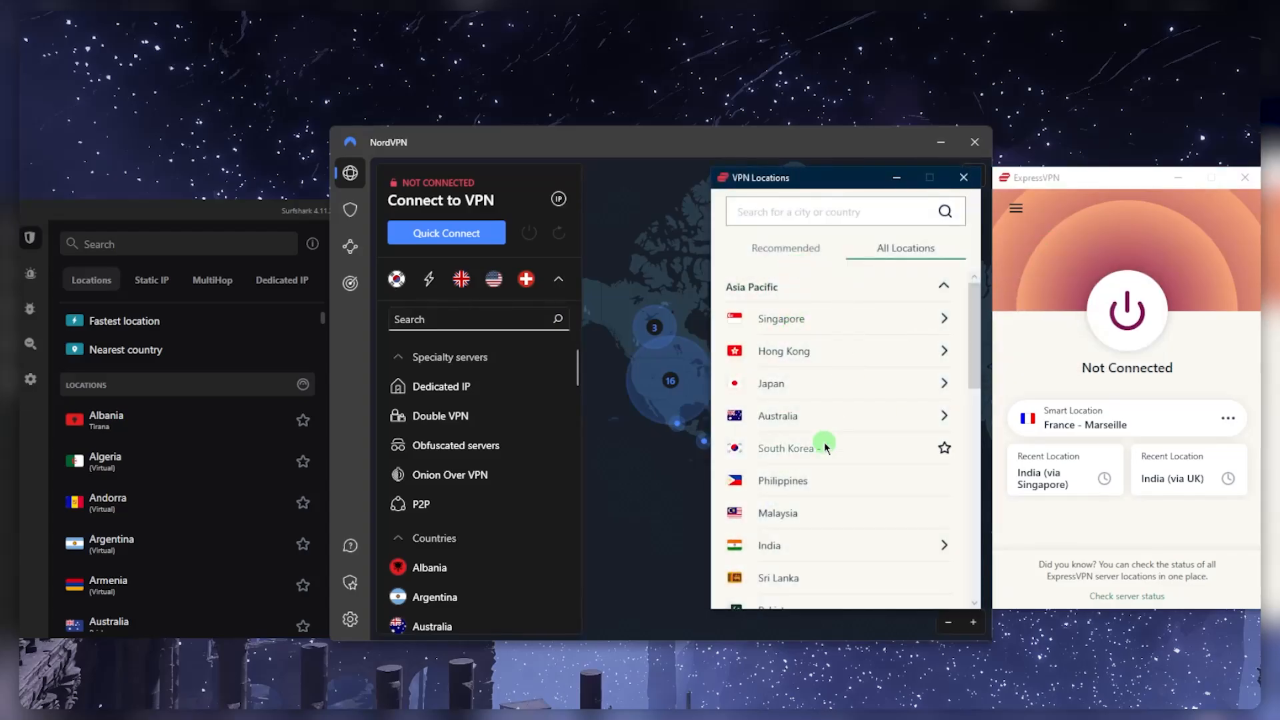
pyautogui.click(964, 177)
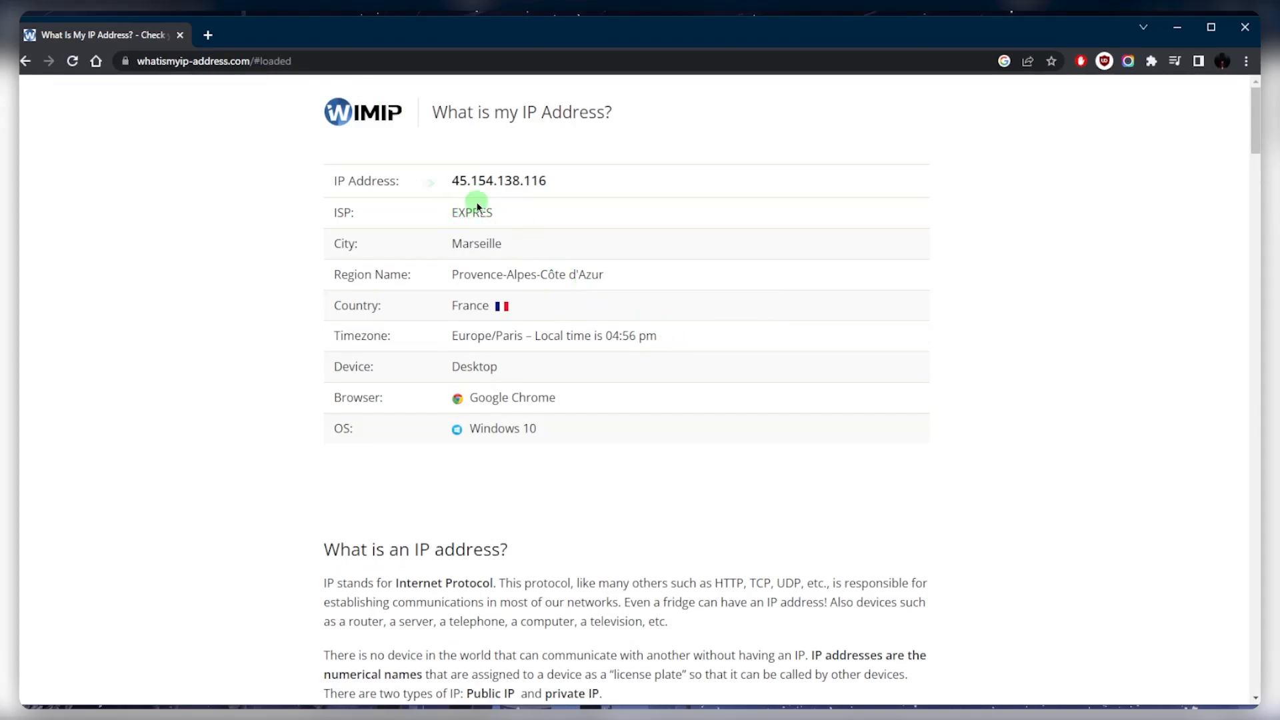
pyautogui.moveTo(502, 253)
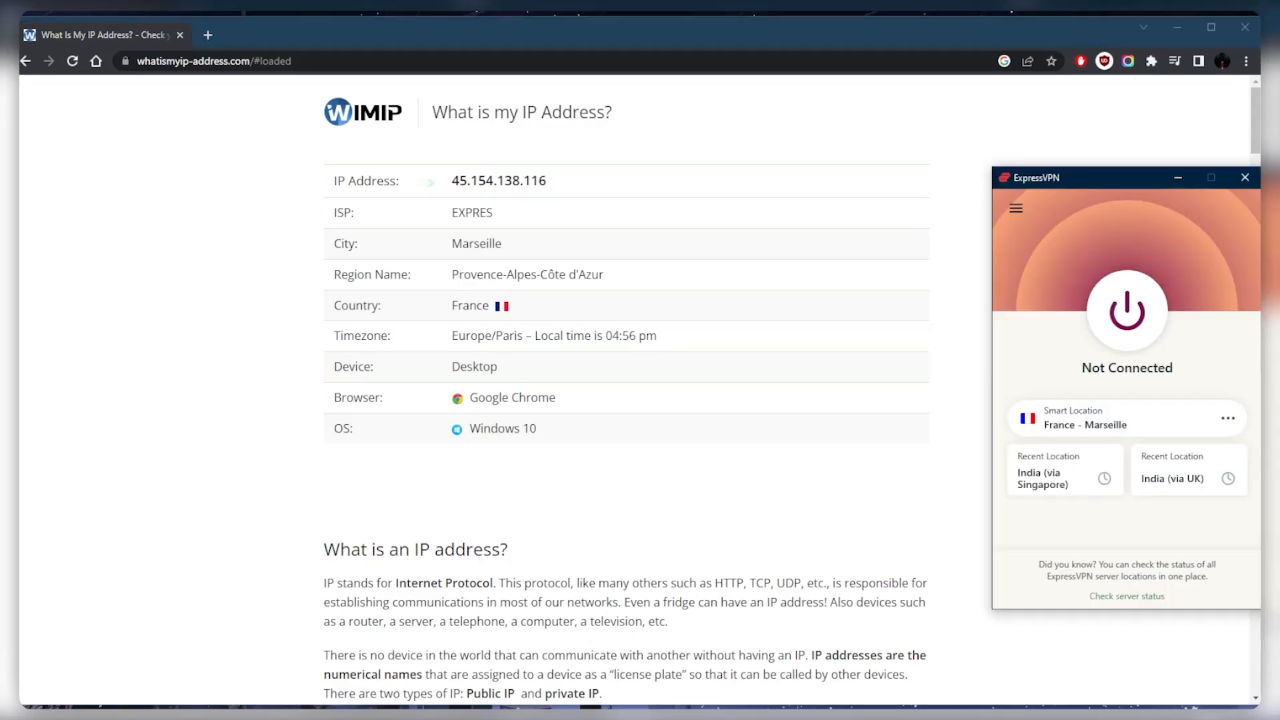
pyautogui.moveTo(1046, 291)
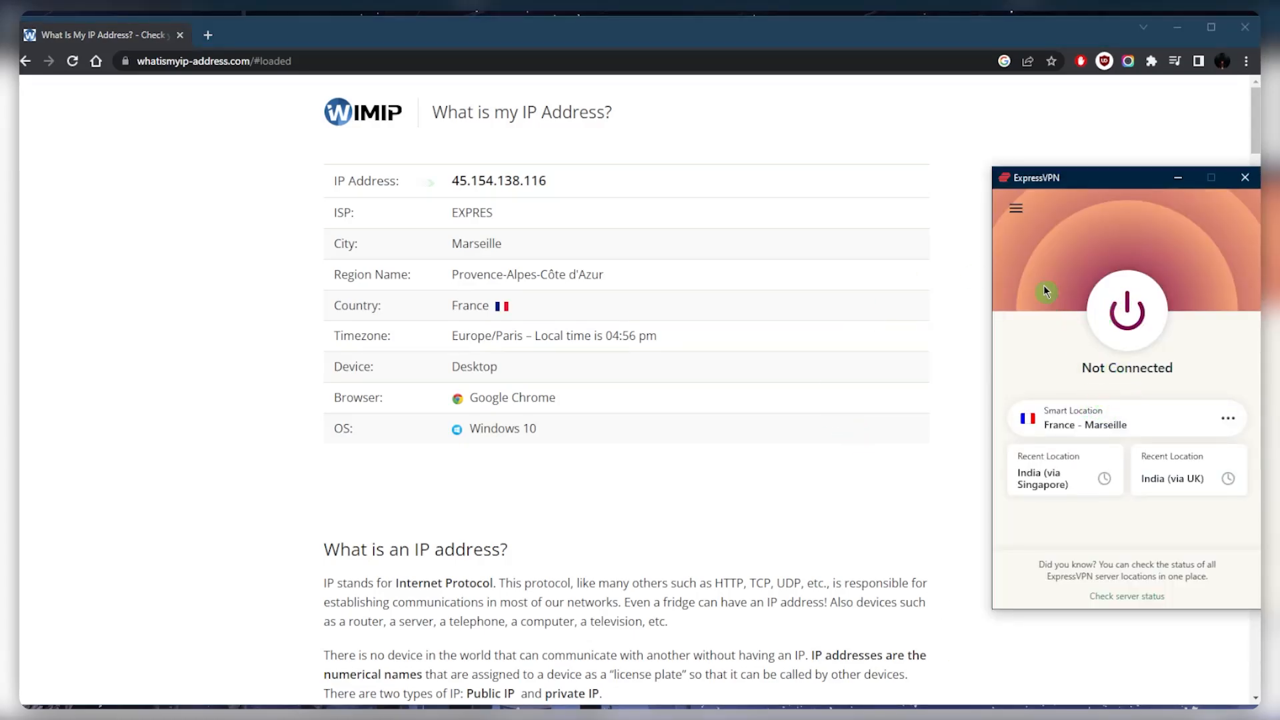
# Connect to USA - Dallas from Americas > United States in VPN Locations.
pyautogui.click(1229, 419)
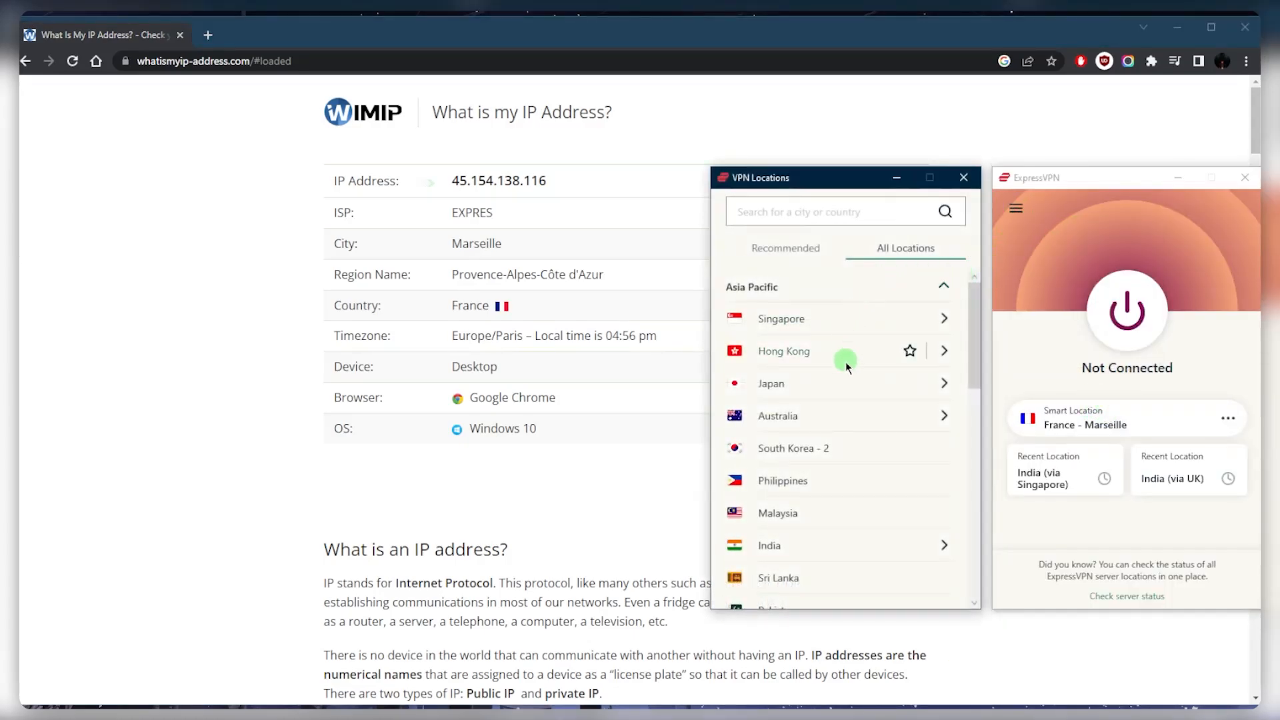
pyautogui.click(955, 287)
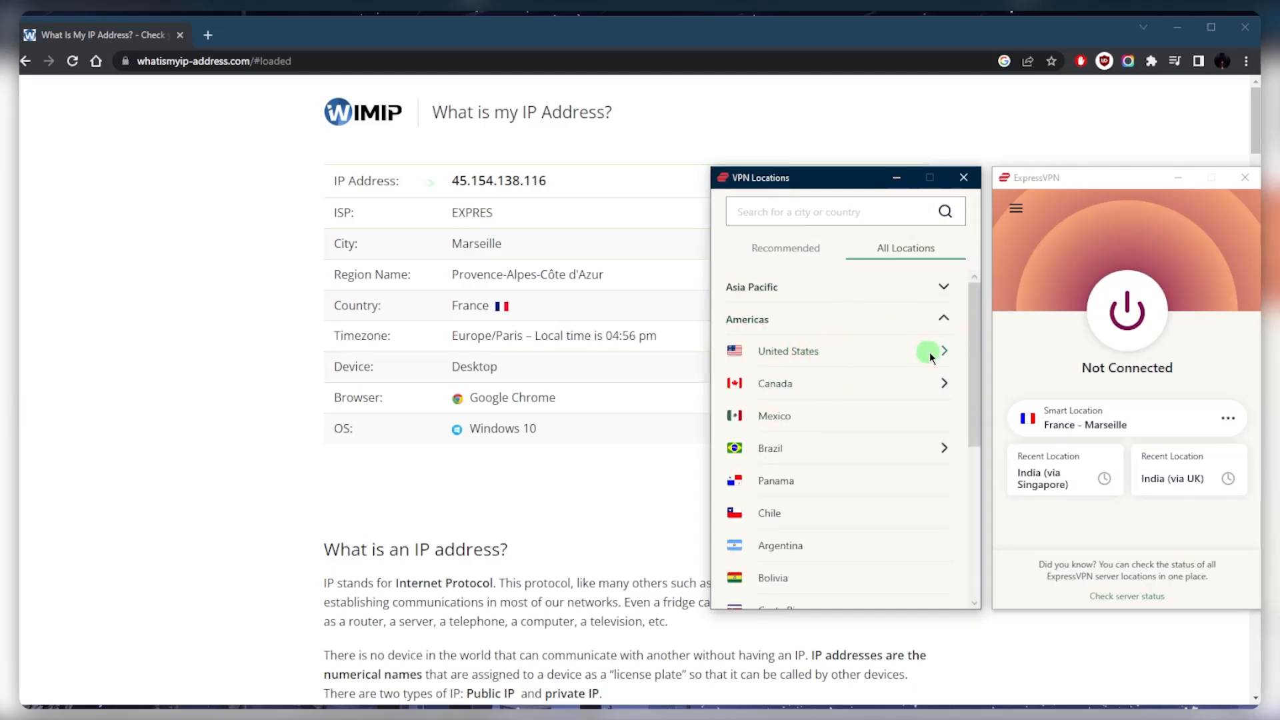
pyautogui.click(931, 351)
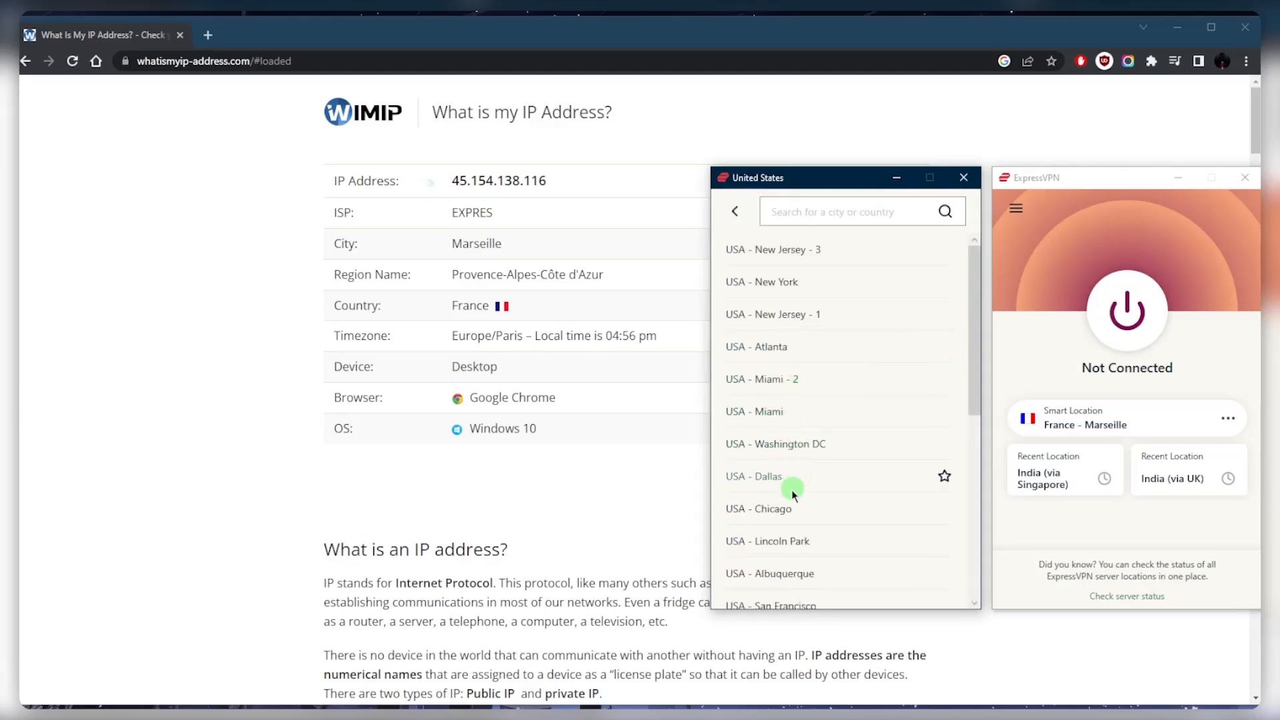
pyautogui.click(792, 476)
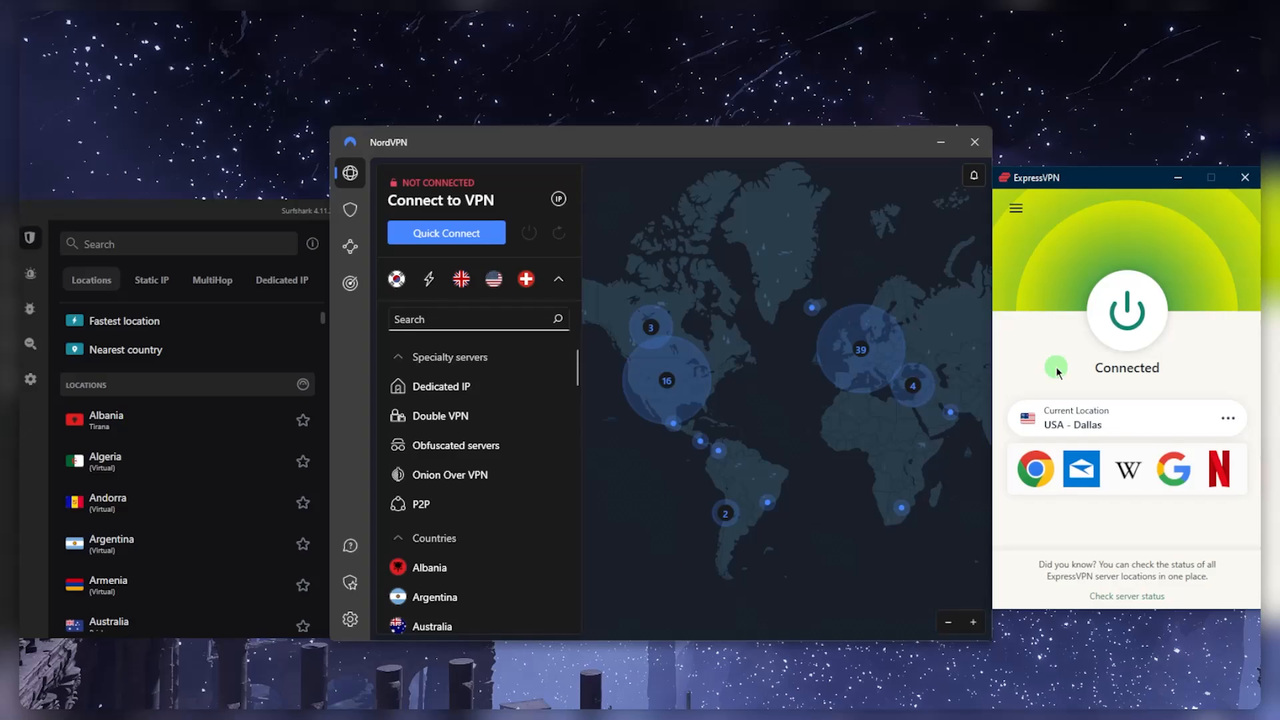
pyautogui.moveTo(1052, 330)
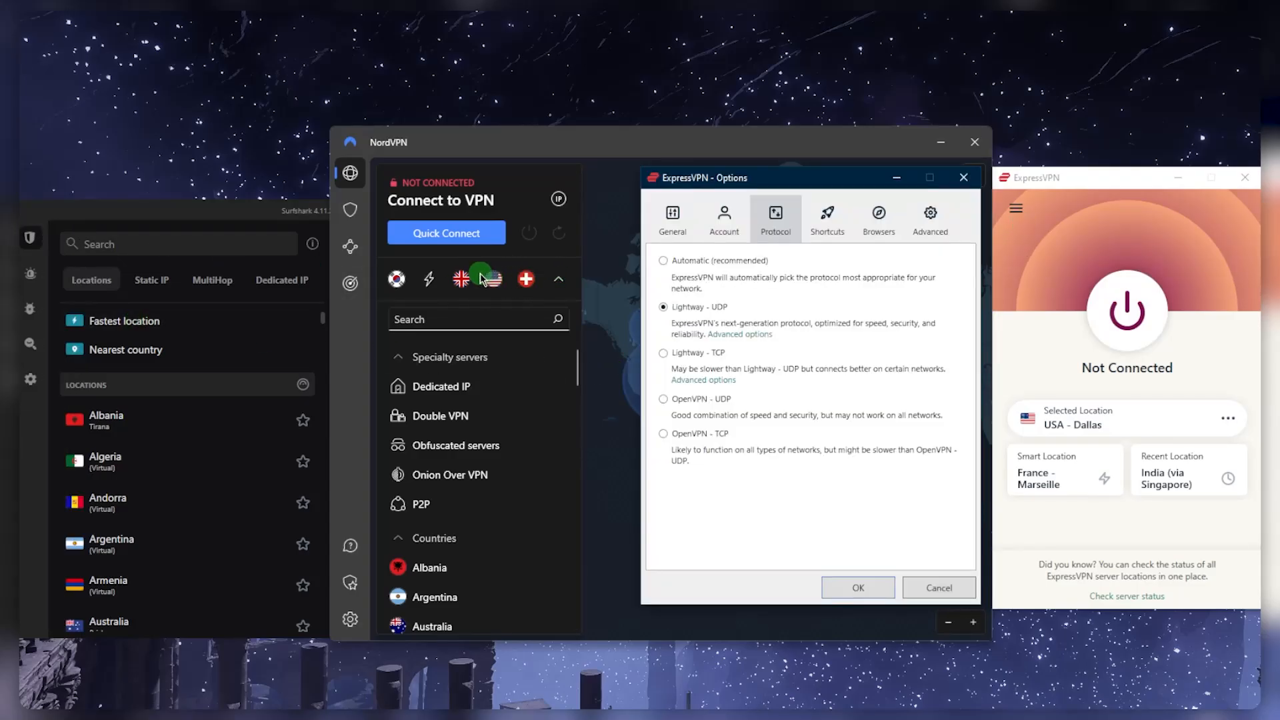
pyautogui.moveTo(267, 299)
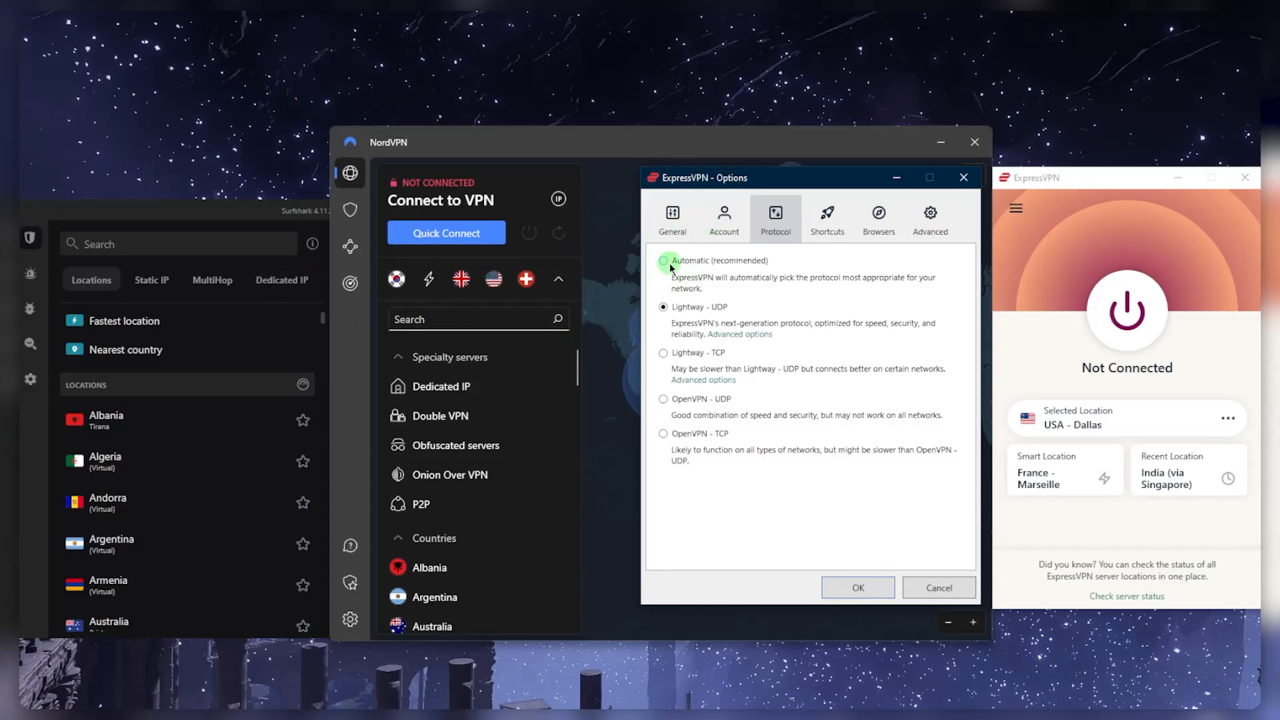
pyautogui.click(663, 307)
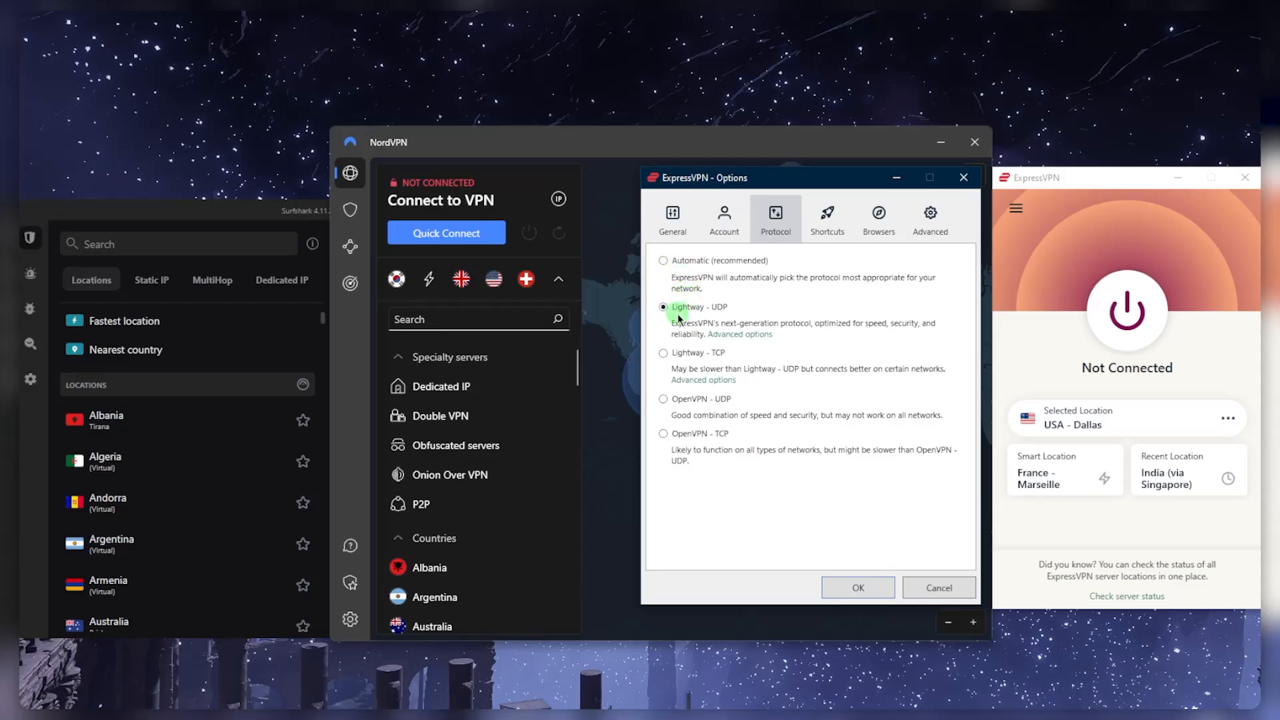
pyautogui.moveTo(759, 266)
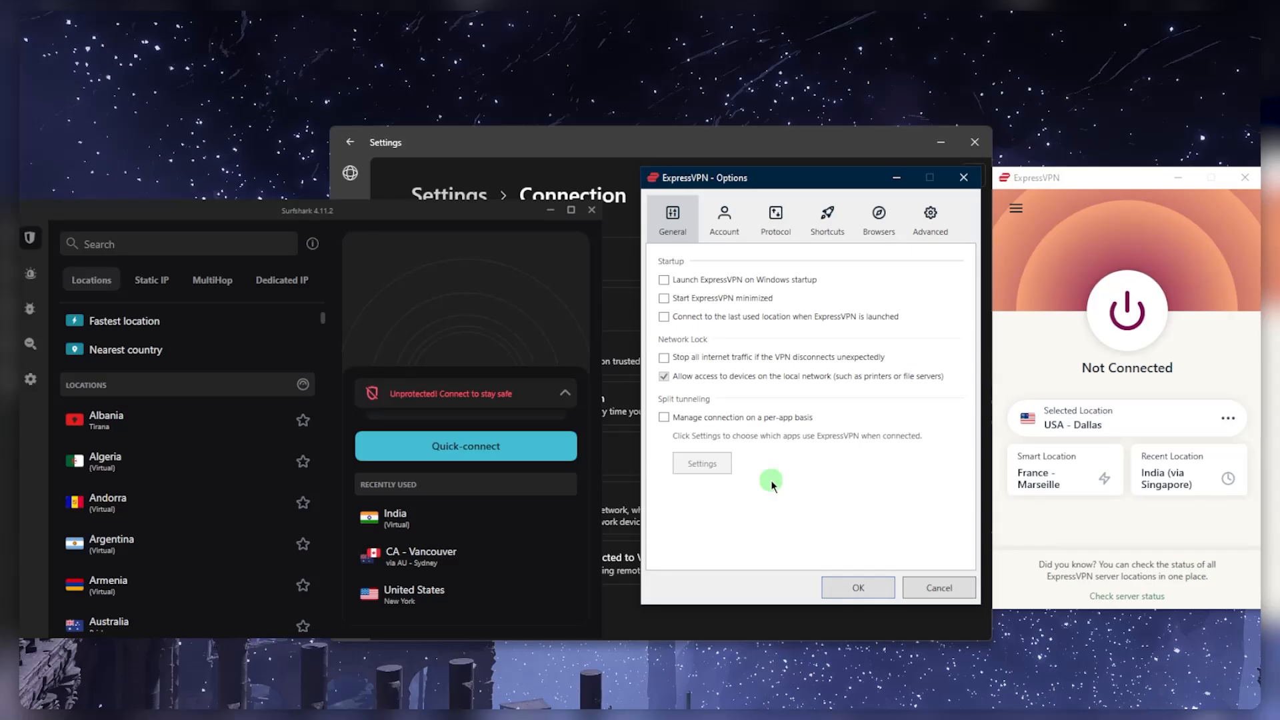
pyautogui.moveTo(906, 479)
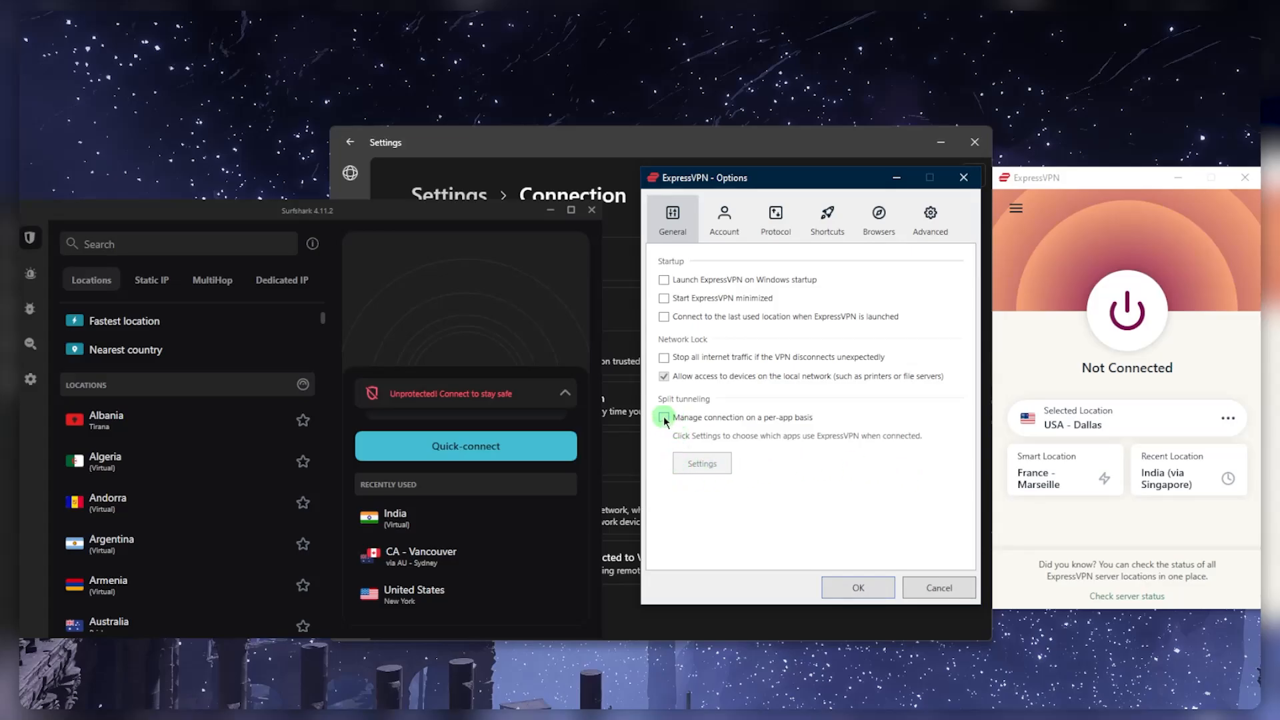
# Set per-app split tunneling to 'Only allow selected apps', limited to Chrome and qBittorrent.
pyautogui.click(664, 418)
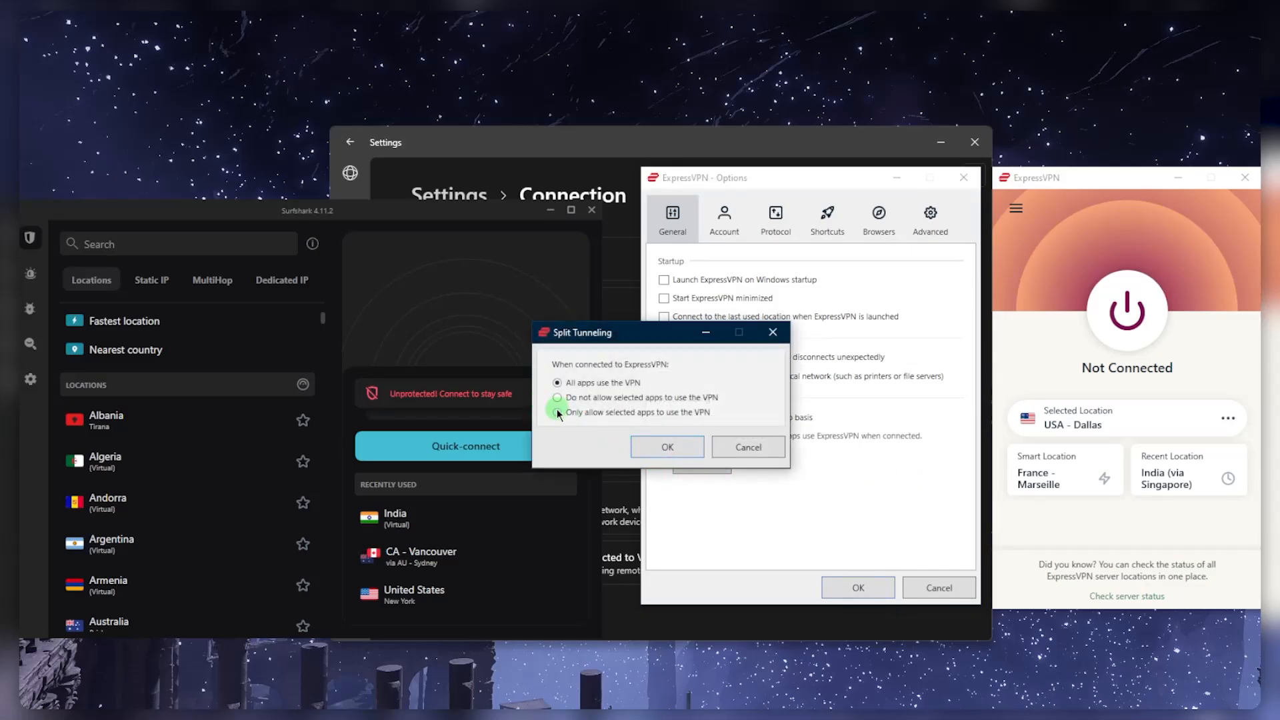
pyautogui.click(557, 412)
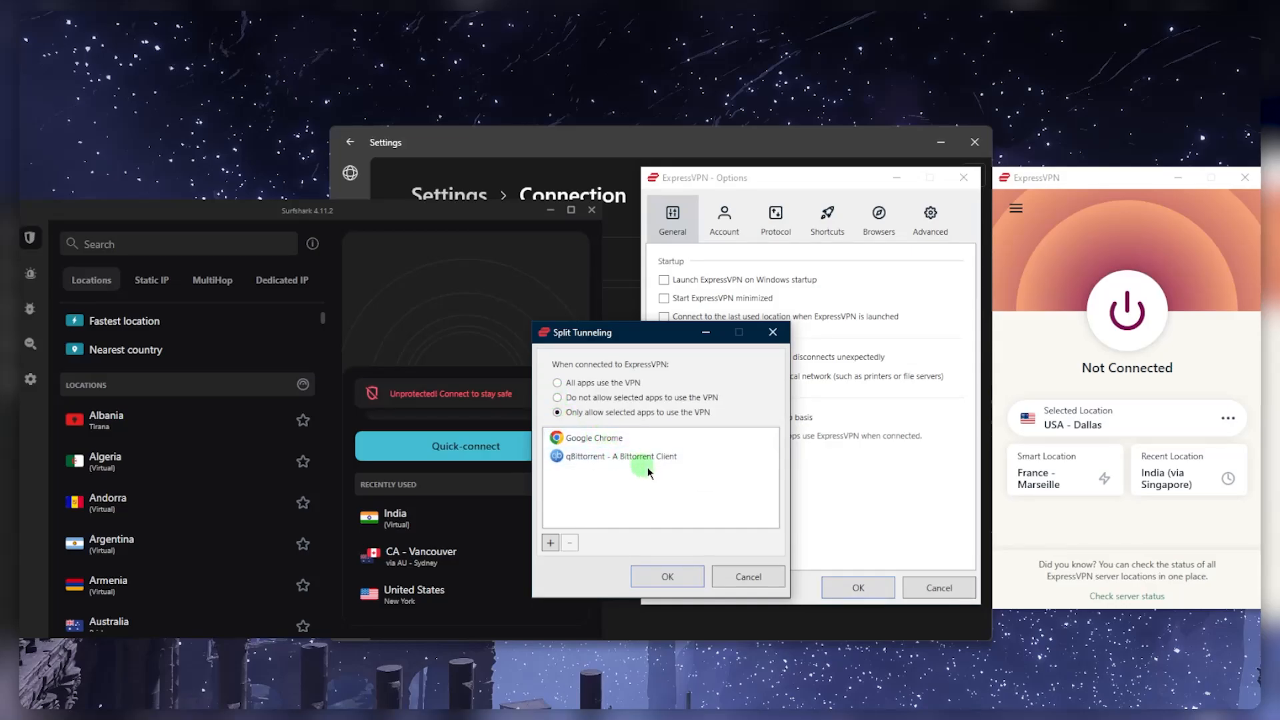
pyautogui.click(638, 457)
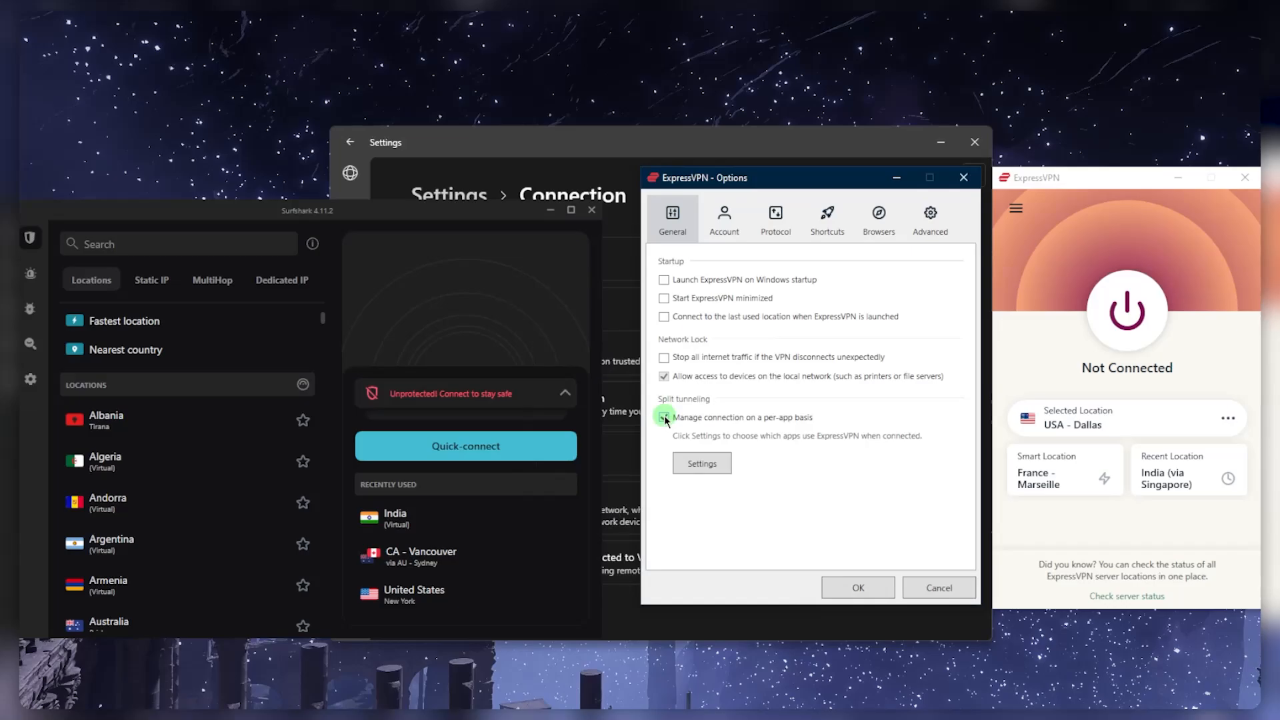
pyautogui.click(702, 464)
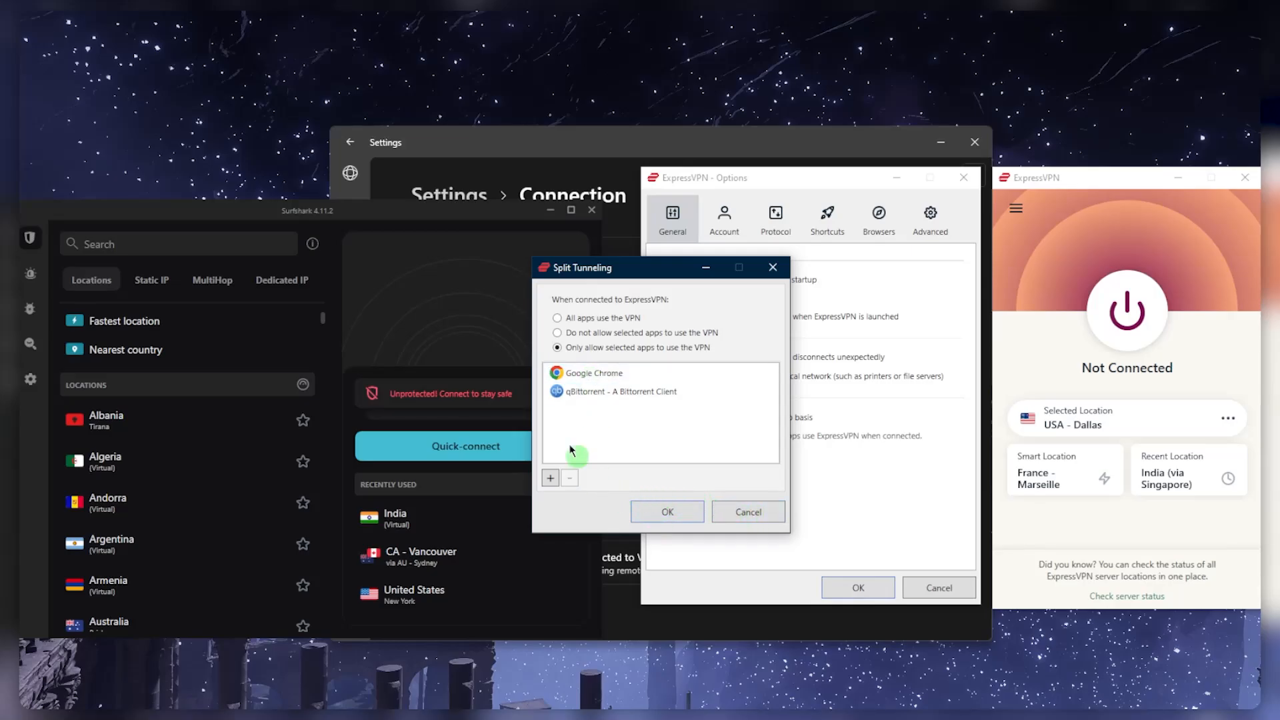
pyautogui.click(667, 511)
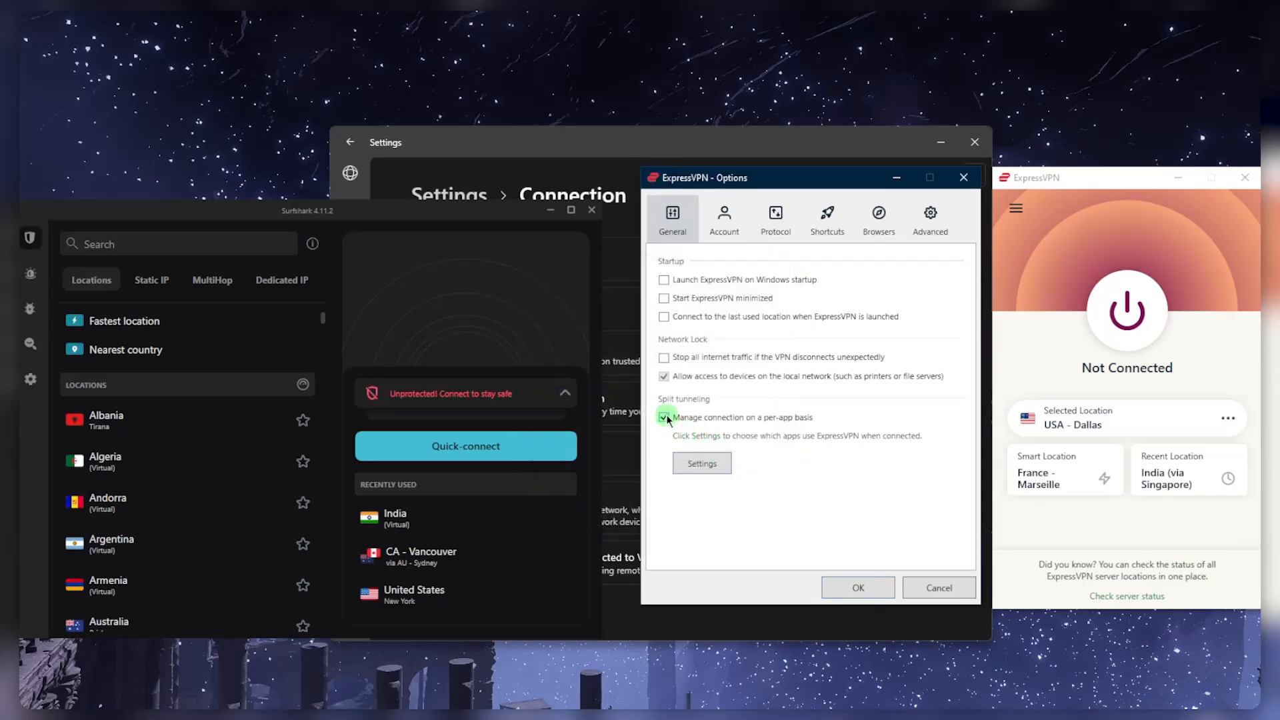
pyautogui.click(664, 418)
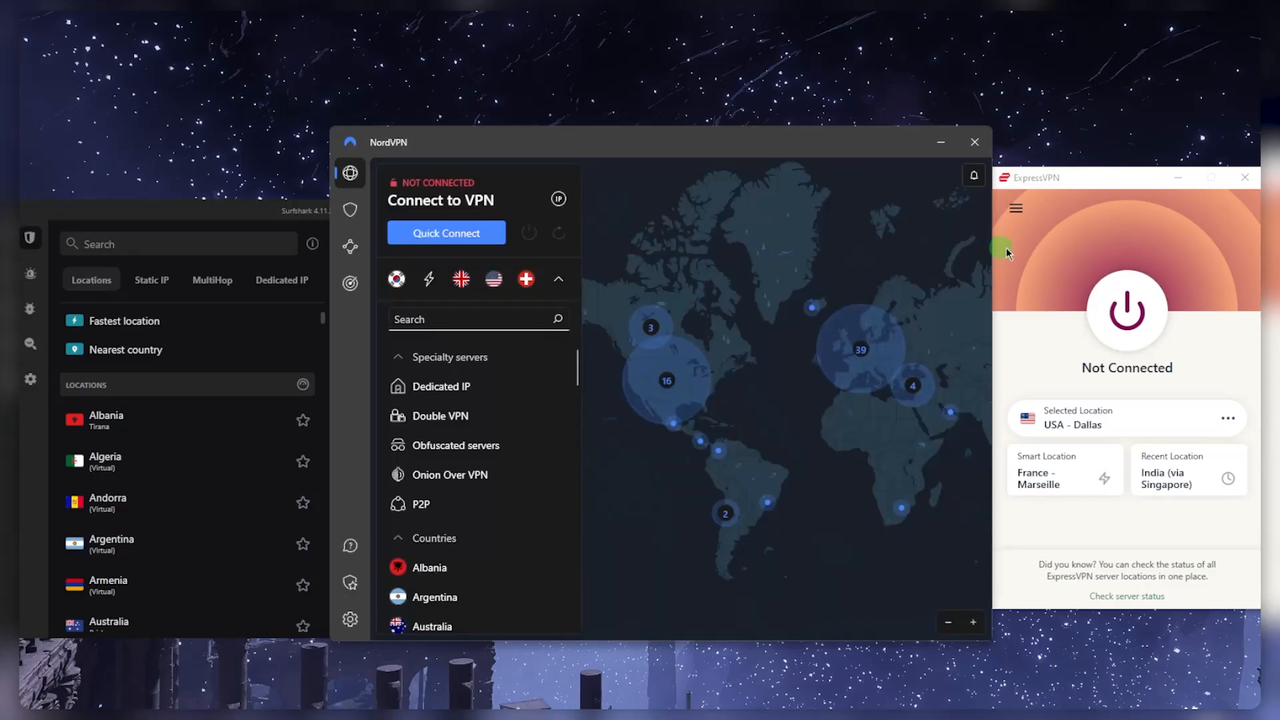
# Show VPN Locations from the main menu, collapsing Americas and expanding Europe.
pyautogui.click(1016, 208)
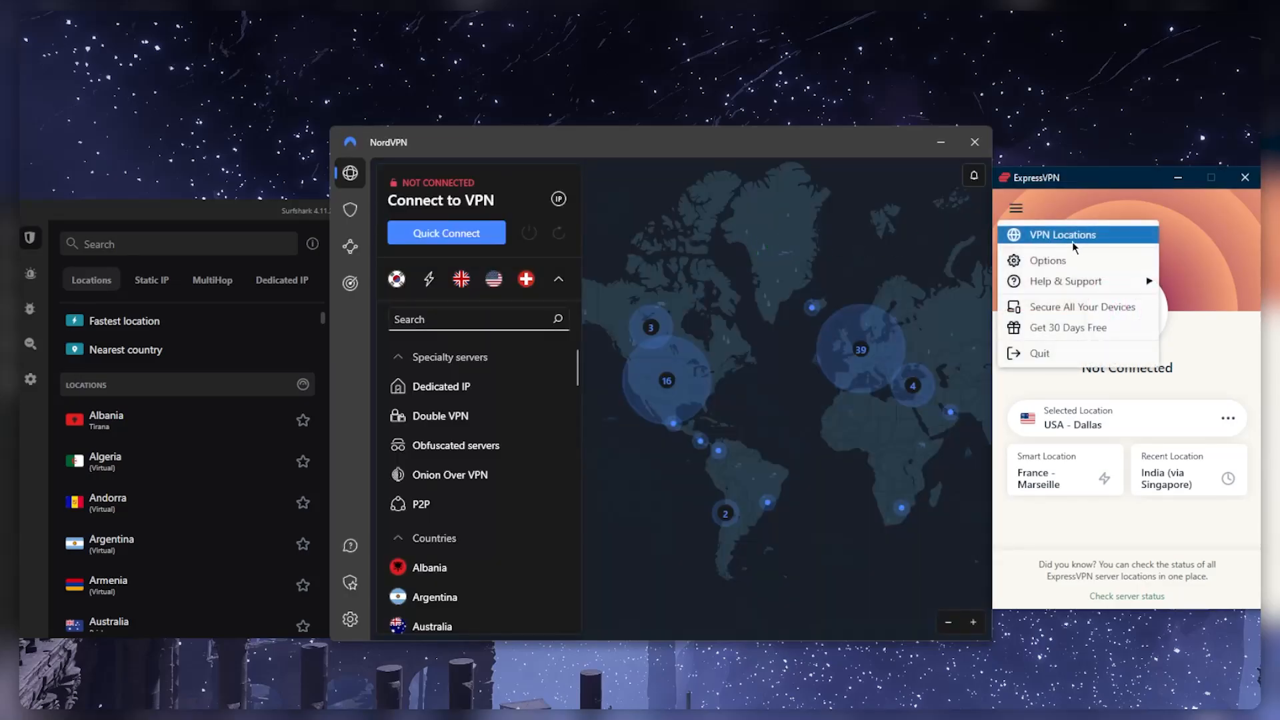
pyautogui.click(1063, 234)
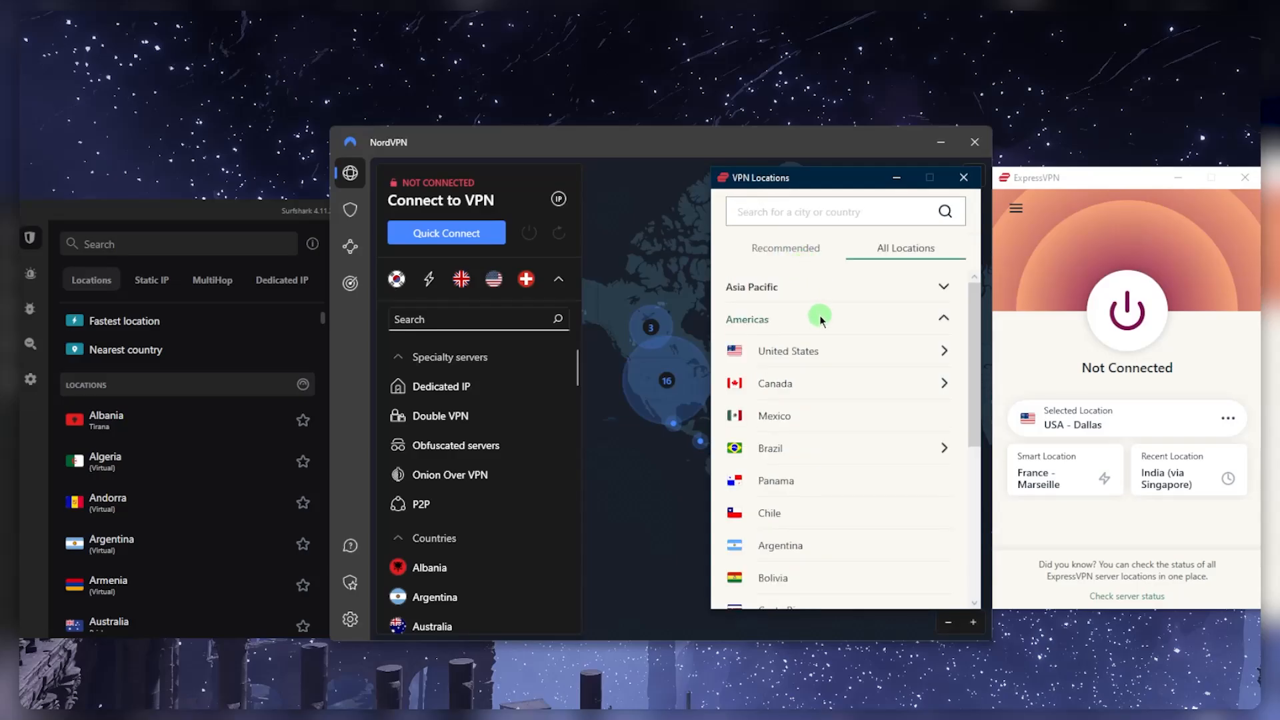
pyautogui.click(944, 318)
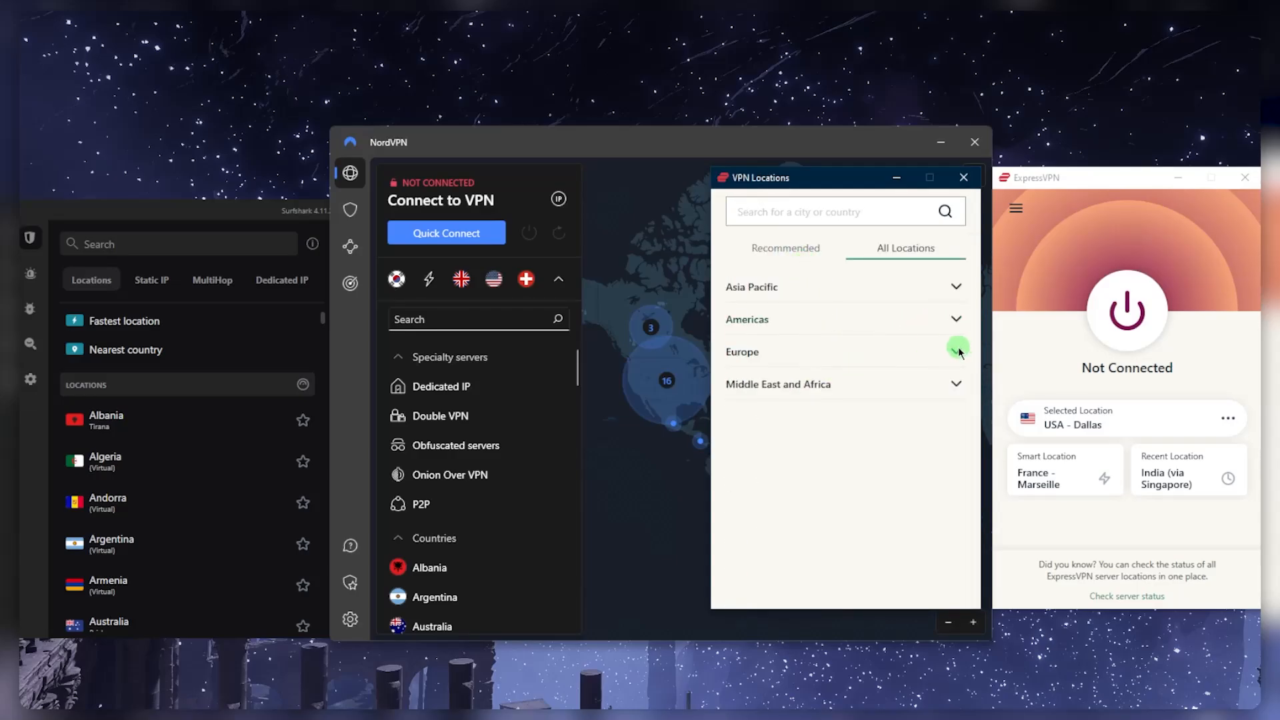
pyautogui.click(957, 351)
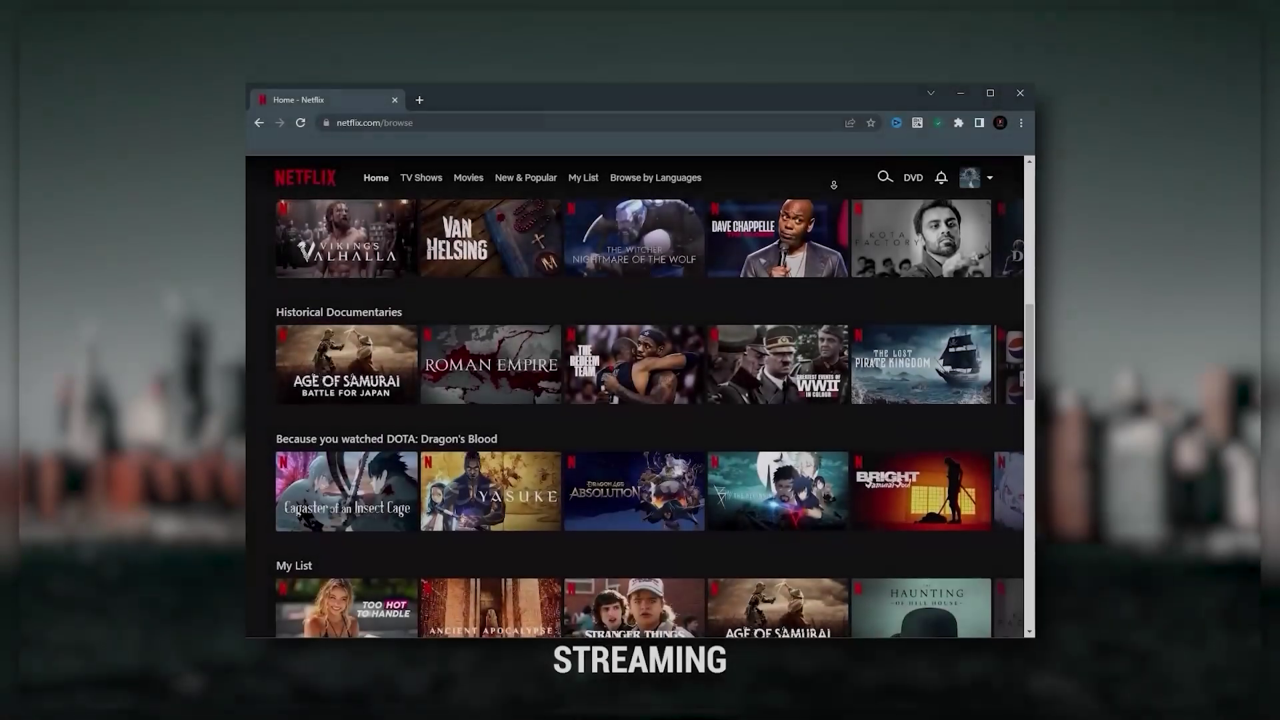
# Scroll the Netflix home page past rows like Historical Documentaries and My List.
pyautogui.scroll(-3)
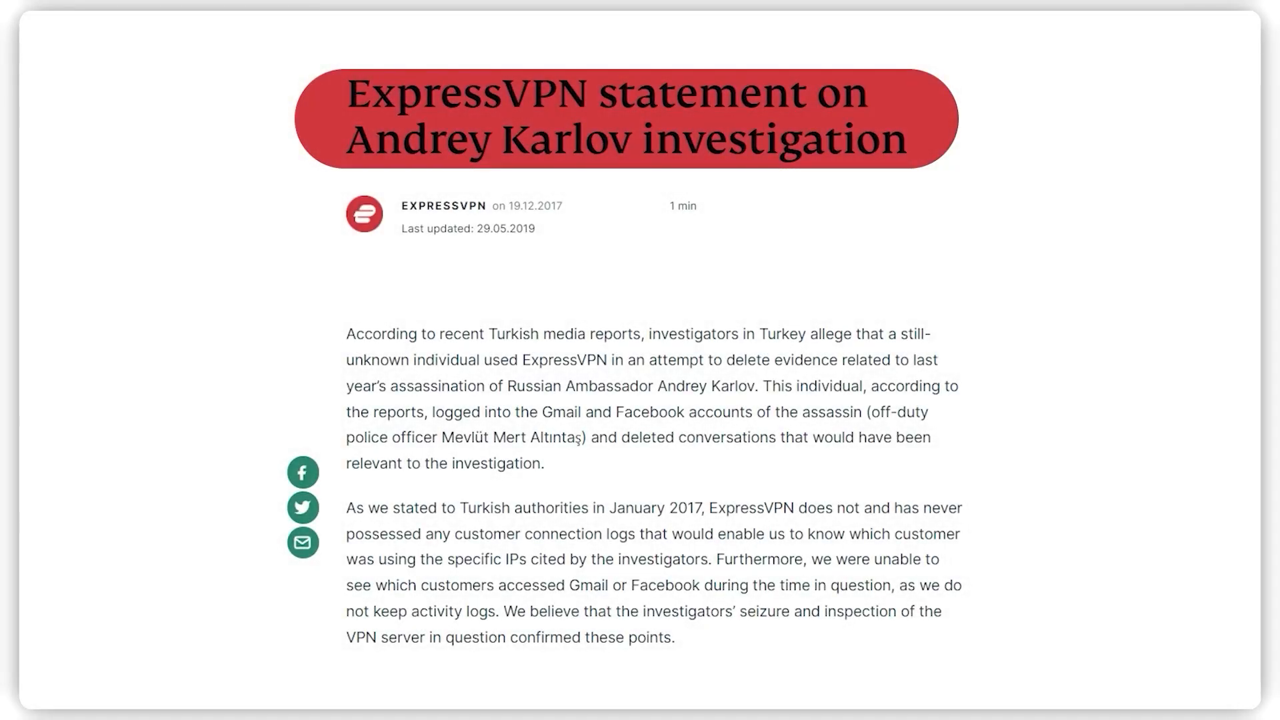
# Expand Americas under All Locations and scroll through its country list.
pyautogui.scroll(-3)
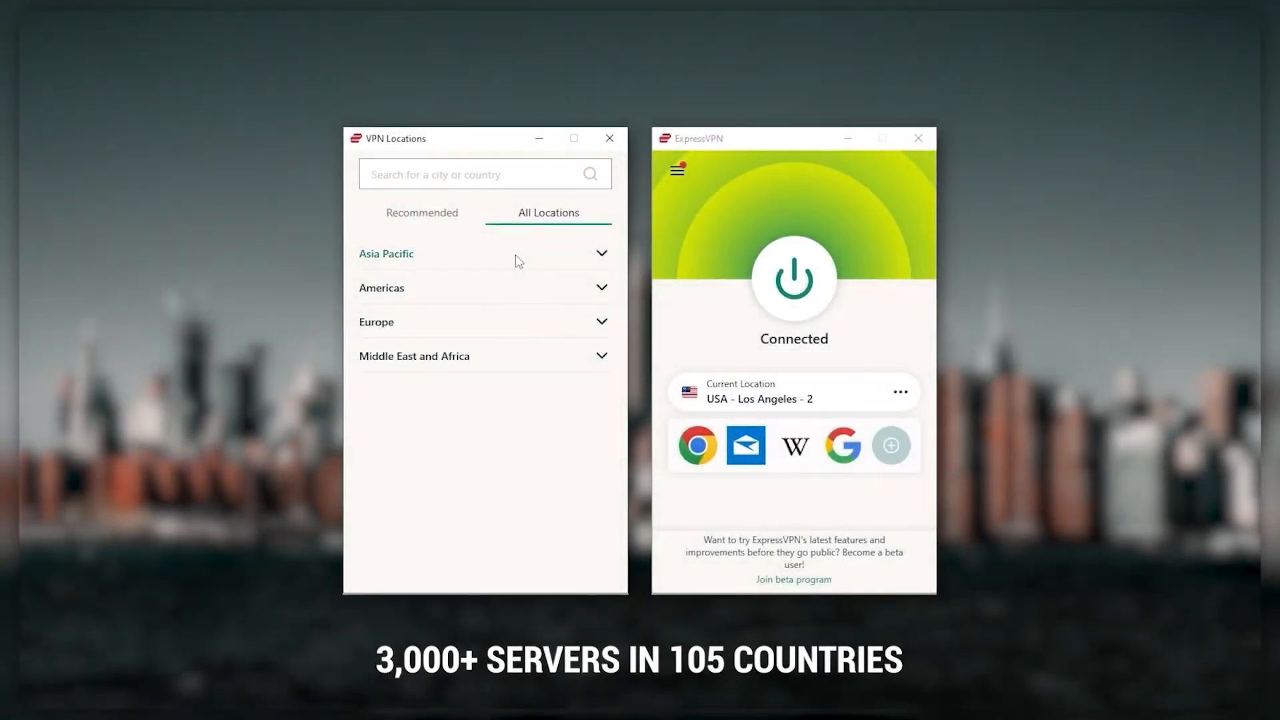
pyautogui.click(382, 287)
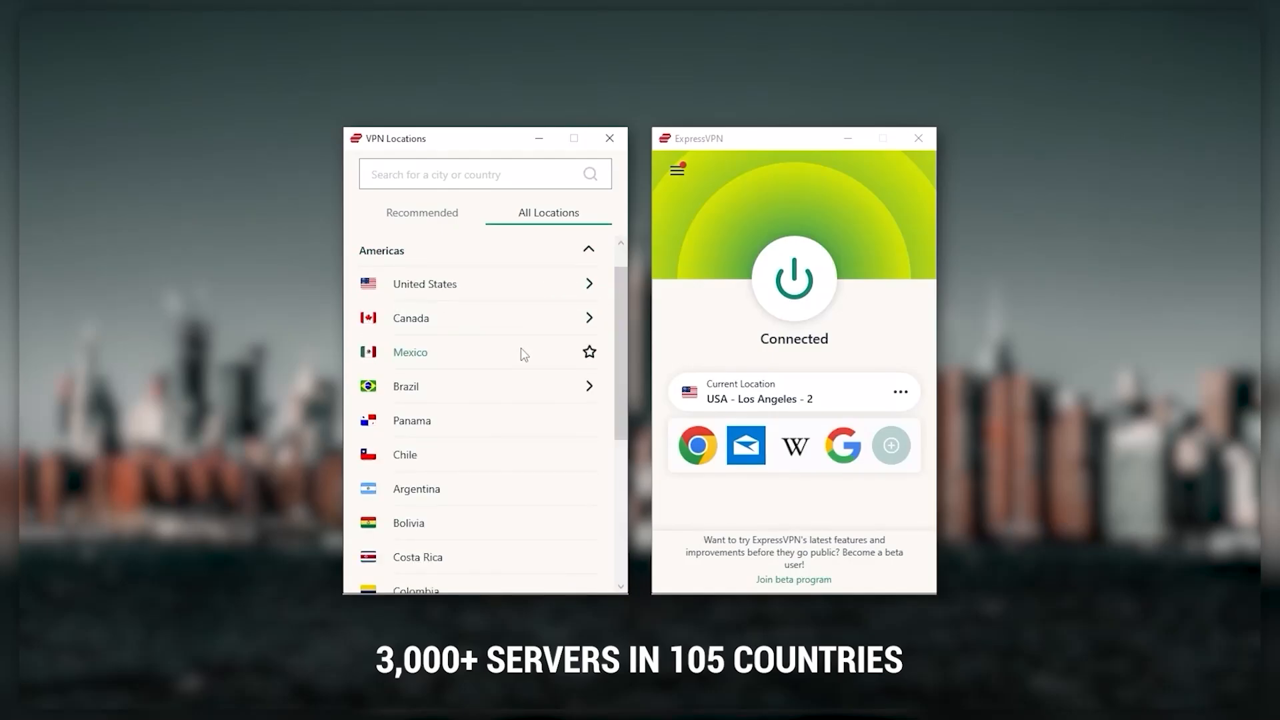
pyautogui.scroll(-3)
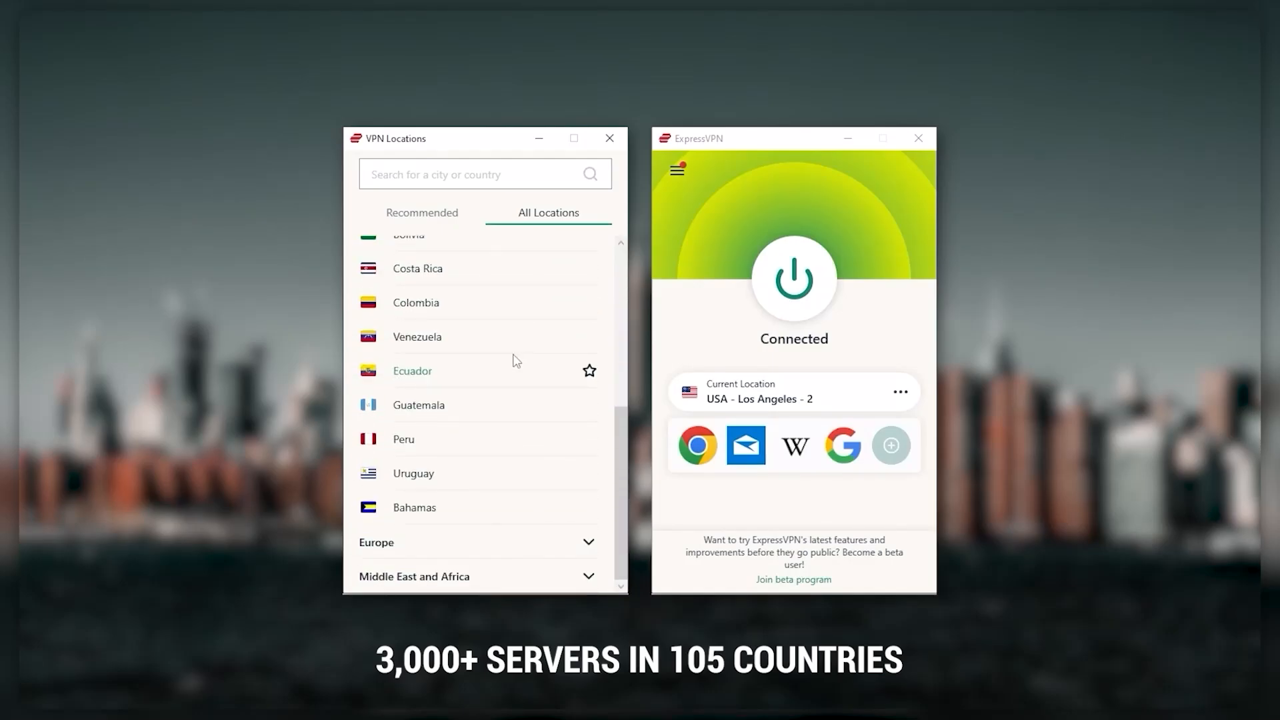
pyautogui.scroll(-3)
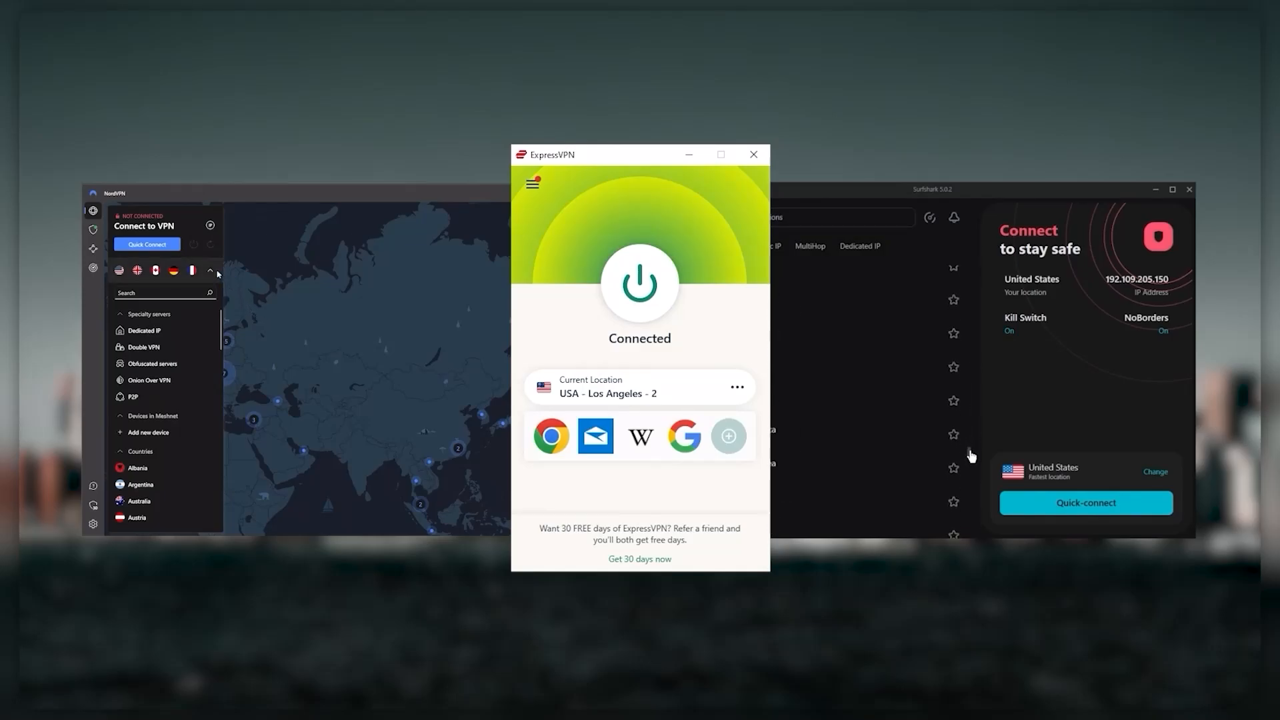
pyautogui.click(210, 271)
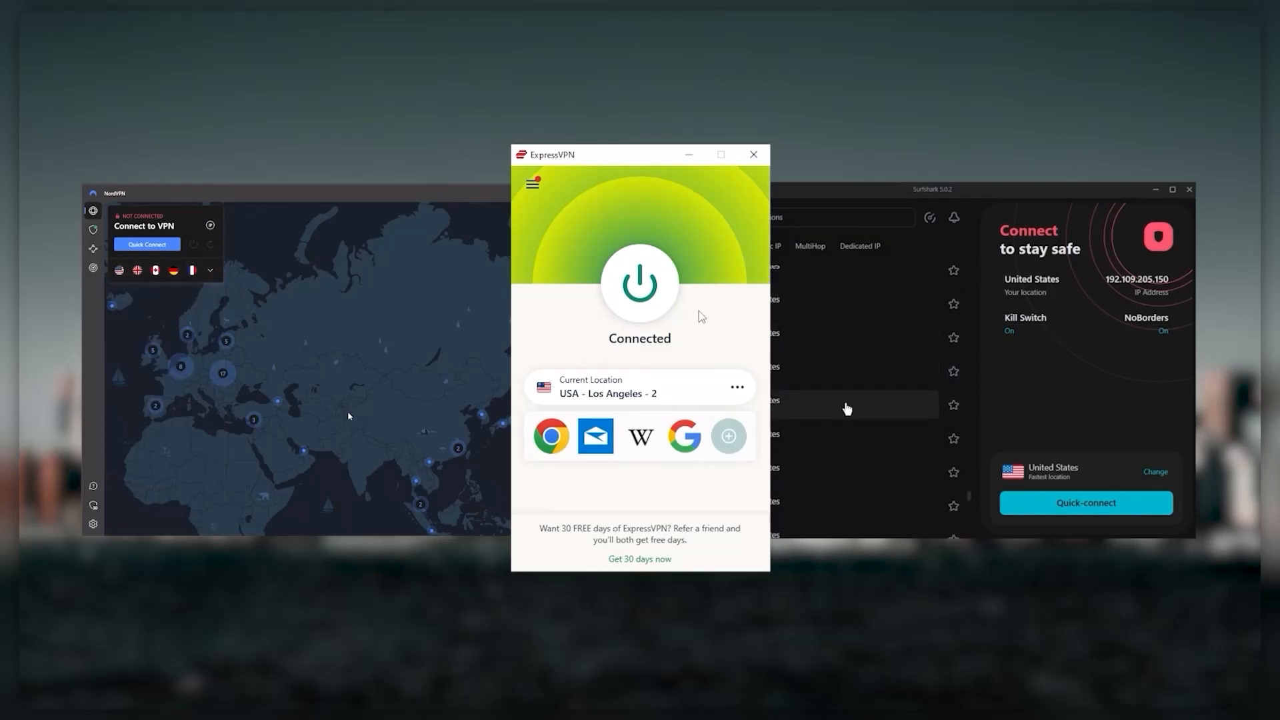
pyautogui.click(1086, 503)
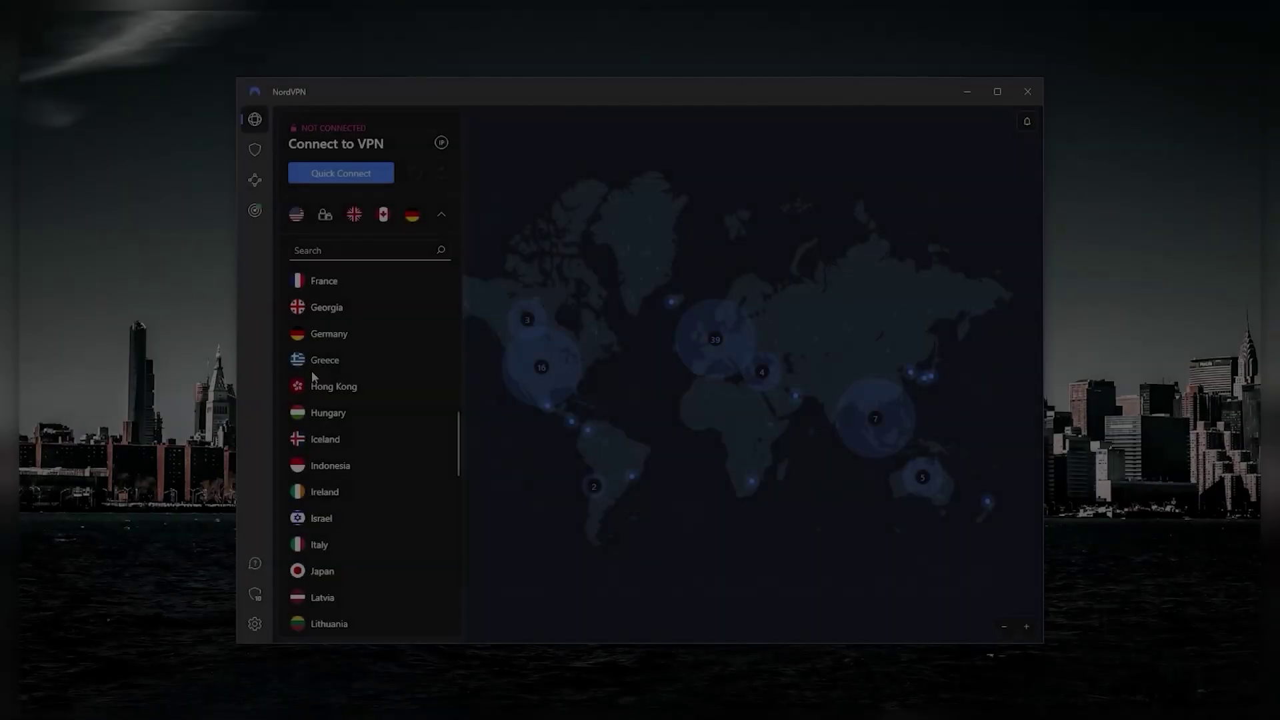
# Scroll NordVPN's country list to Vietnam, collapse and reopen it, then scroll again.
pyautogui.scroll(-3)
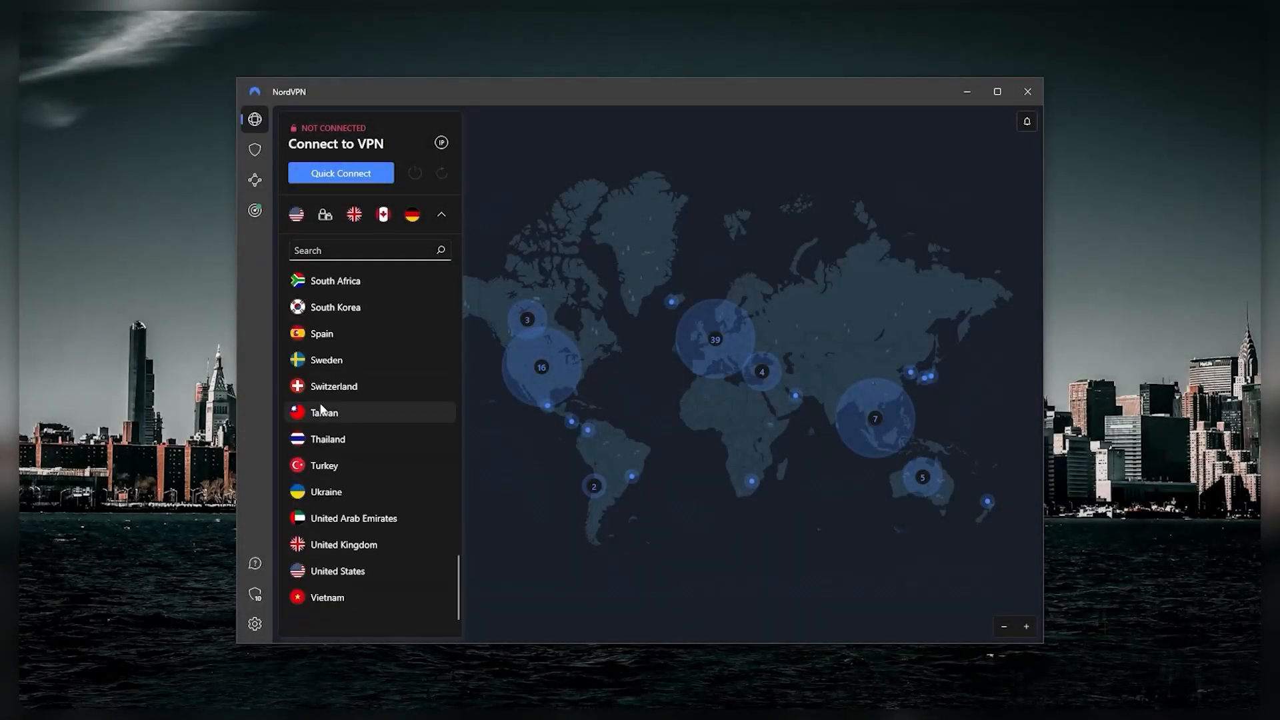
pyautogui.click(441, 215)
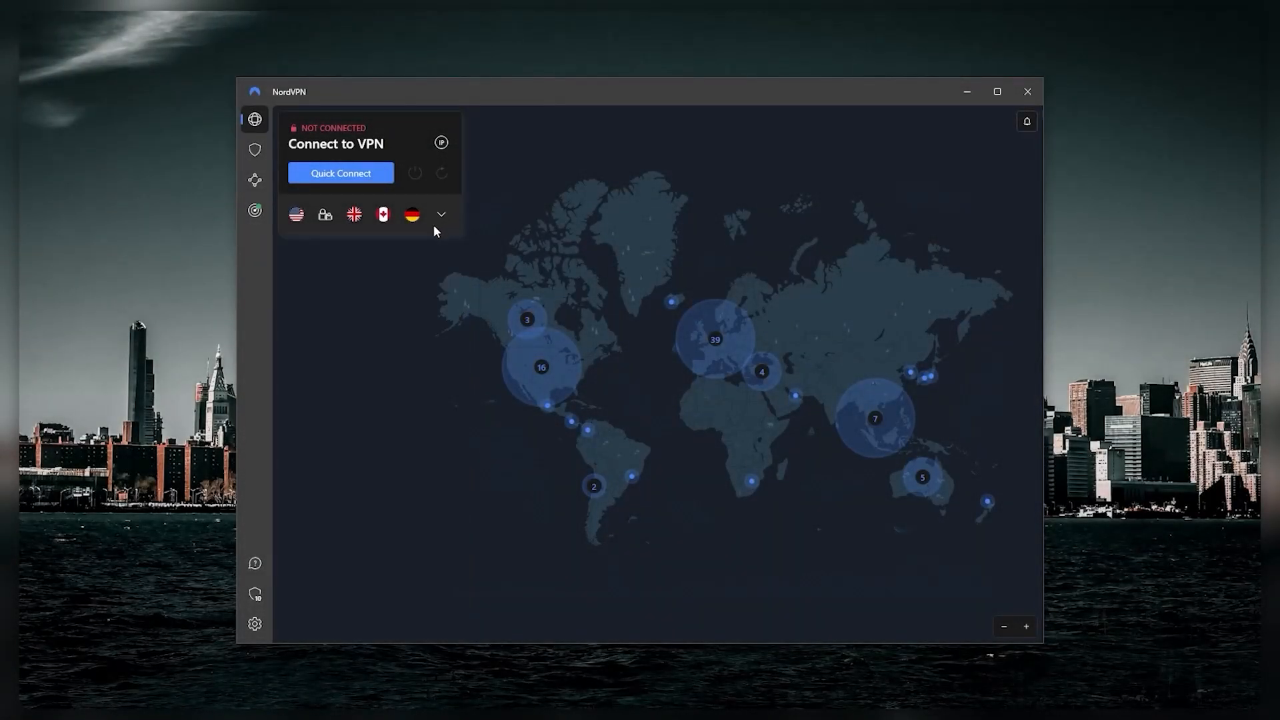
pyautogui.click(441, 214)
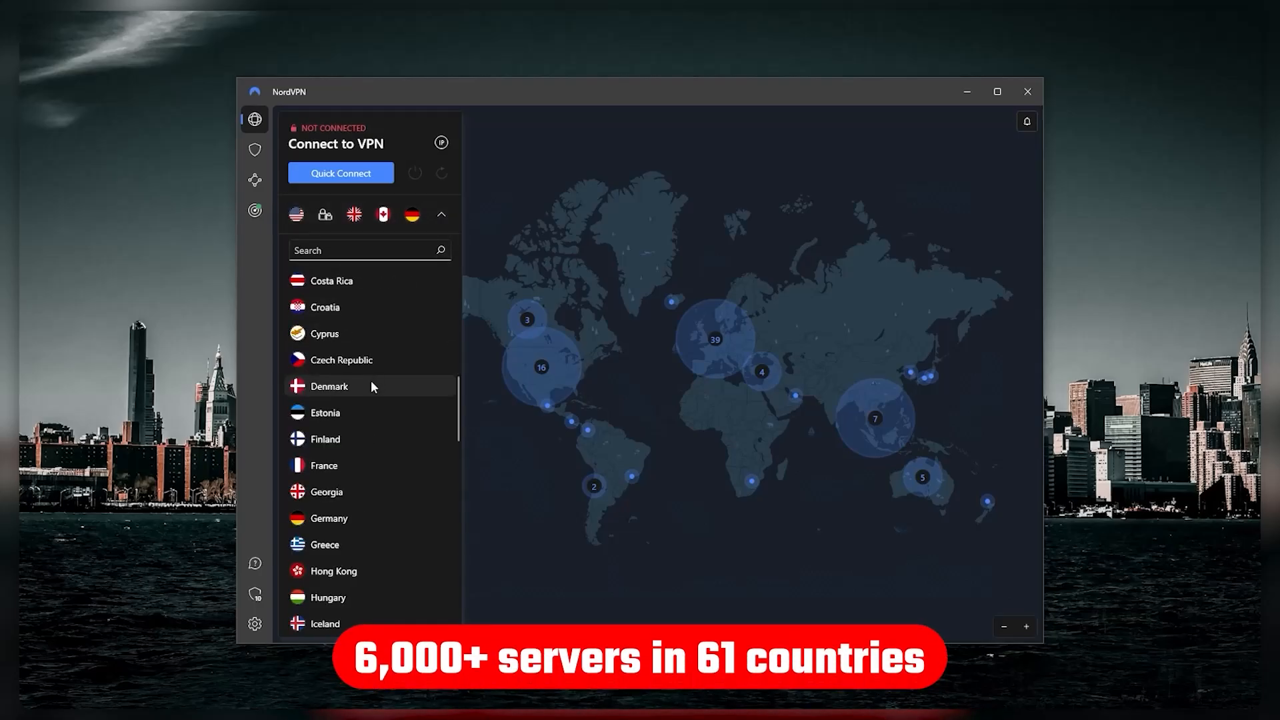
pyautogui.scroll(-3)
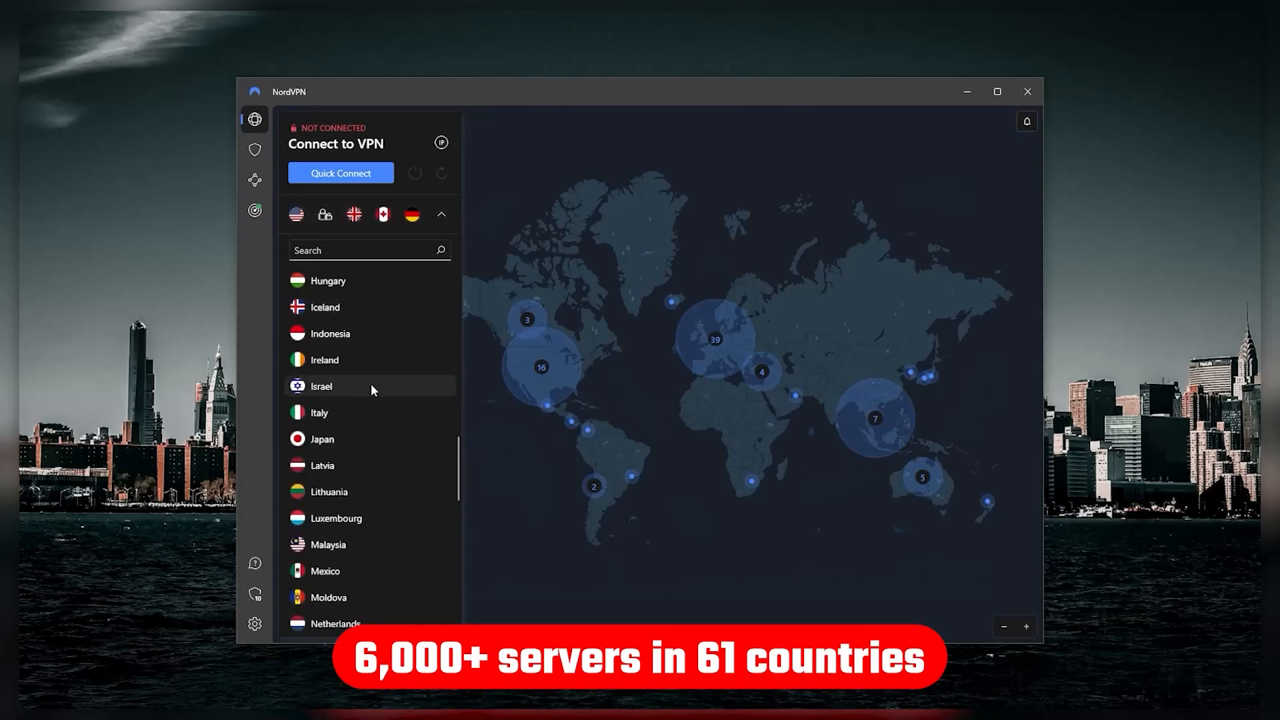
pyautogui.scroll(-3)
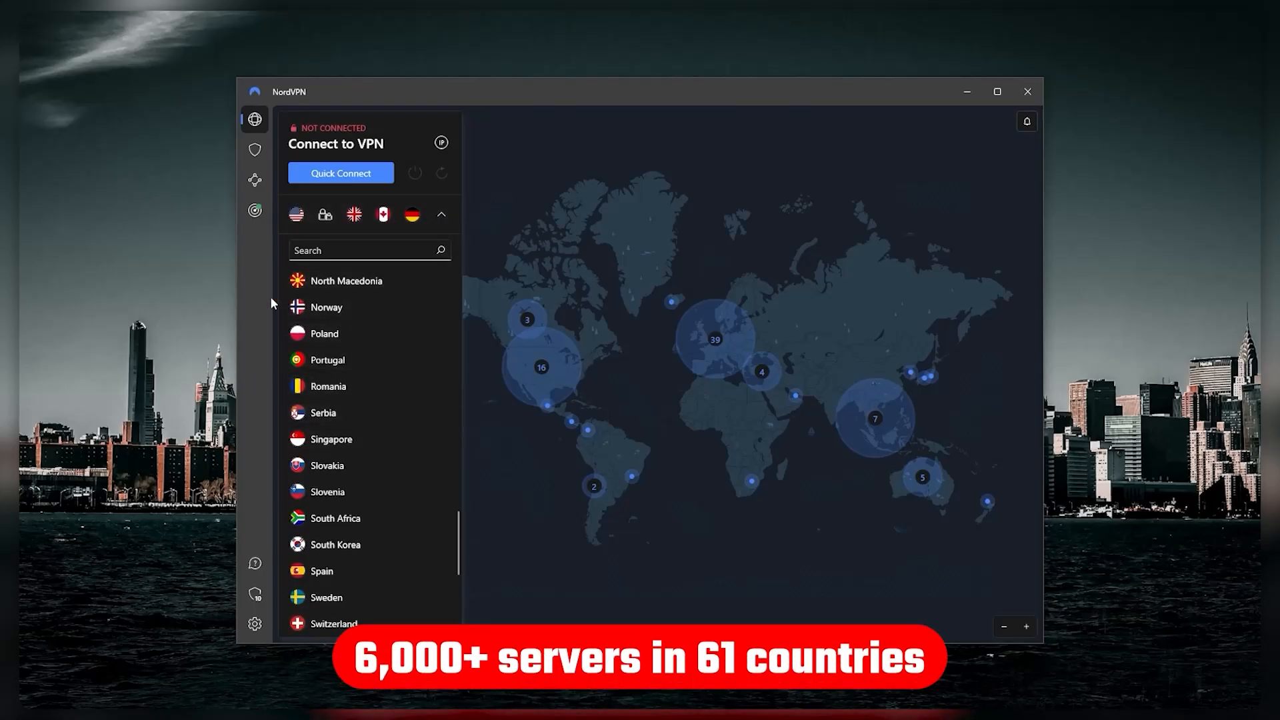
pyautogui.scroll(3)
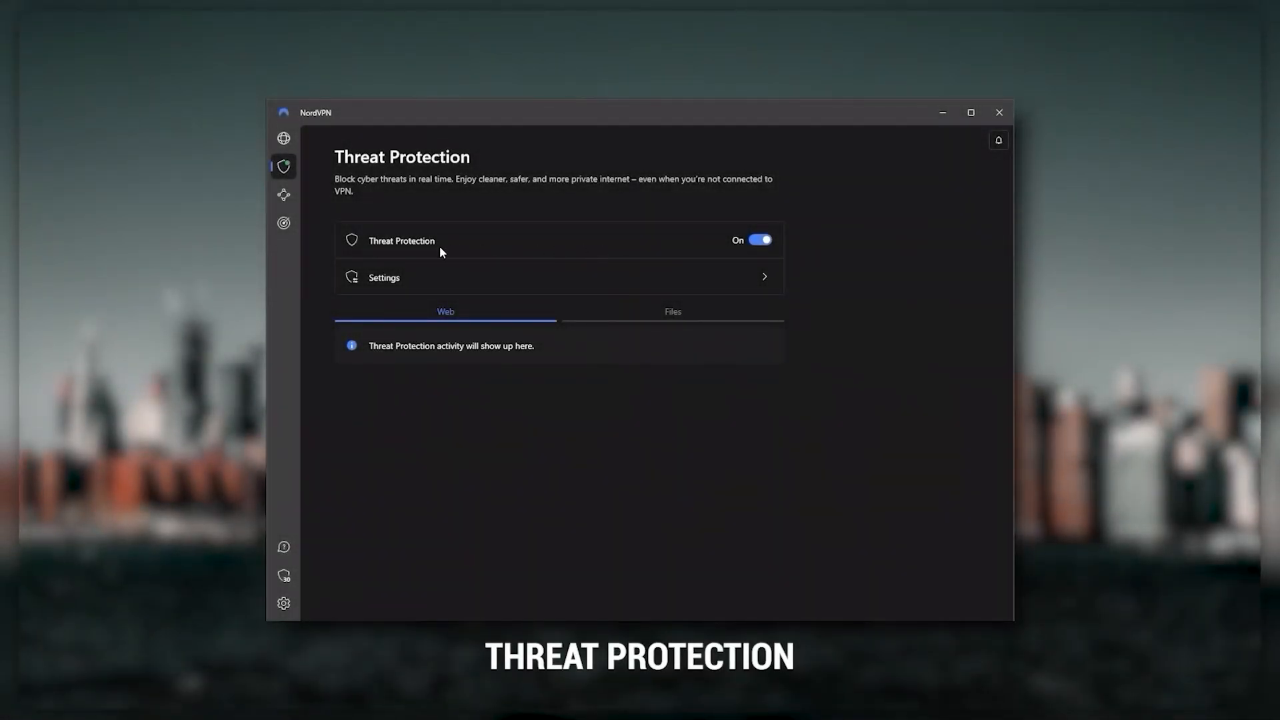
pyautogui.moveTo(448, 291)
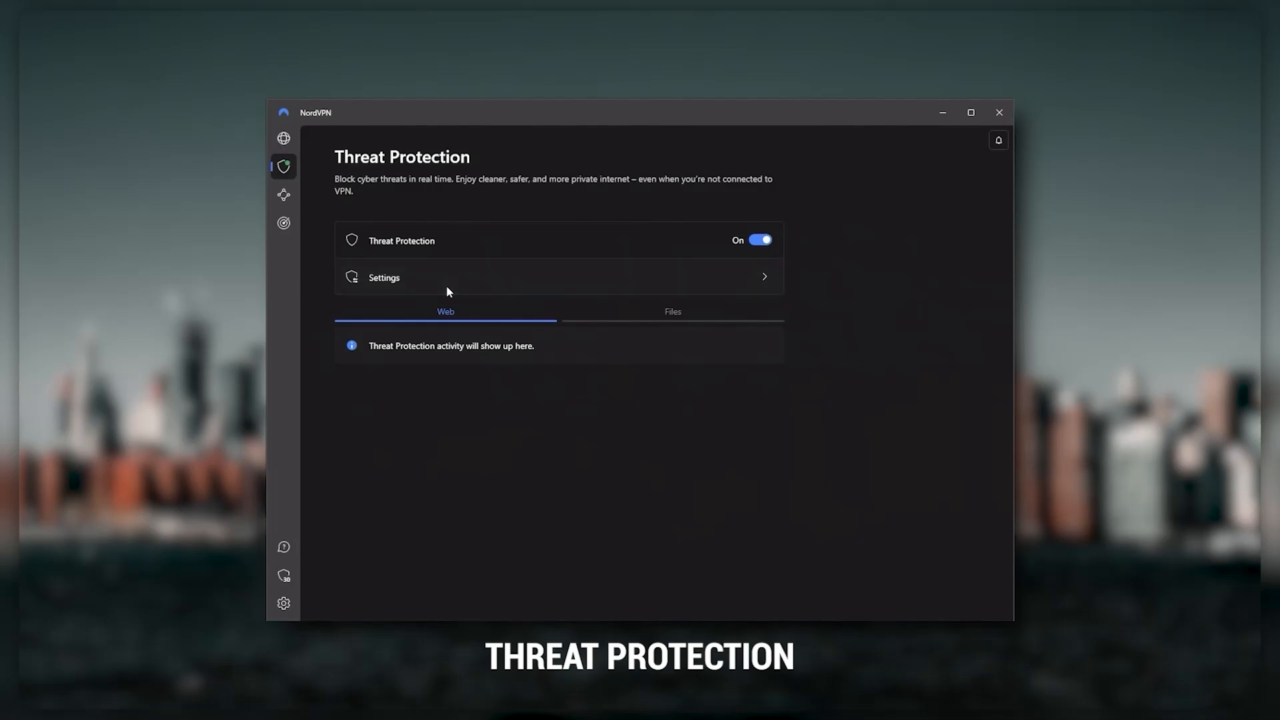
# Check Threat Protection settings, then return to the map with the specialty servers and countries list expanded.
pyautogui.click(384, 278)
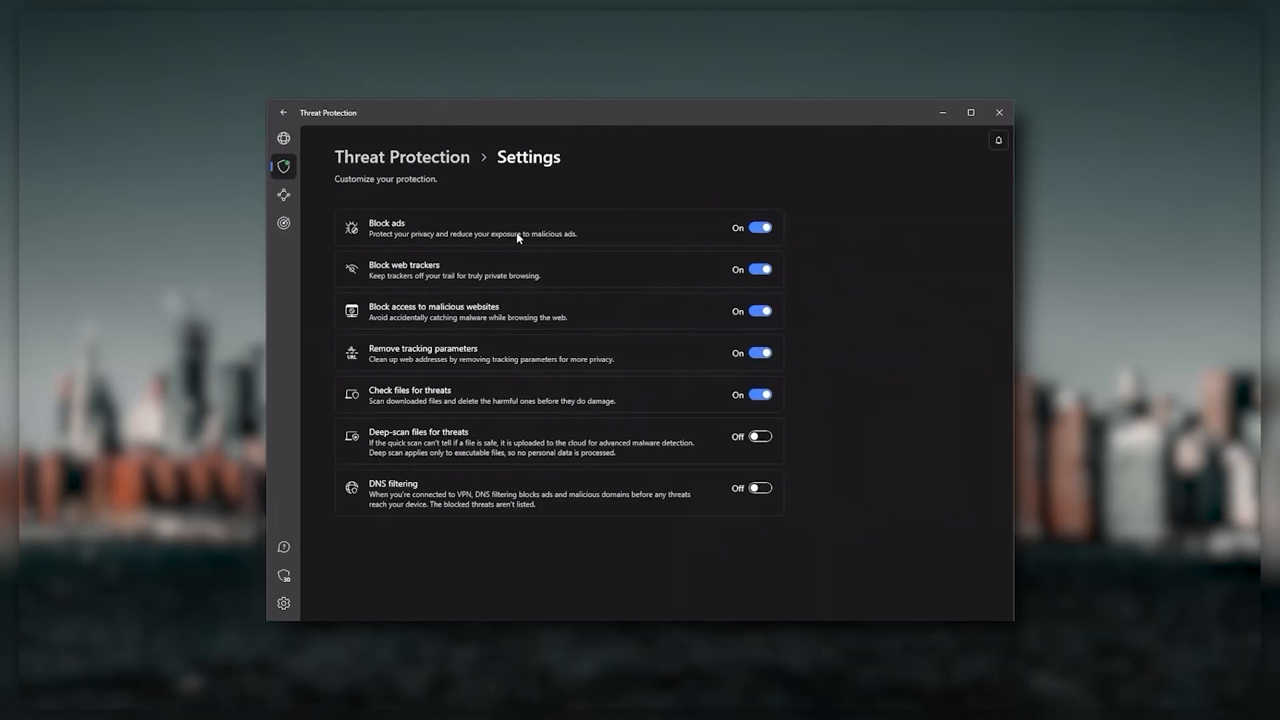
pyautogui.moveTo(469, 274)
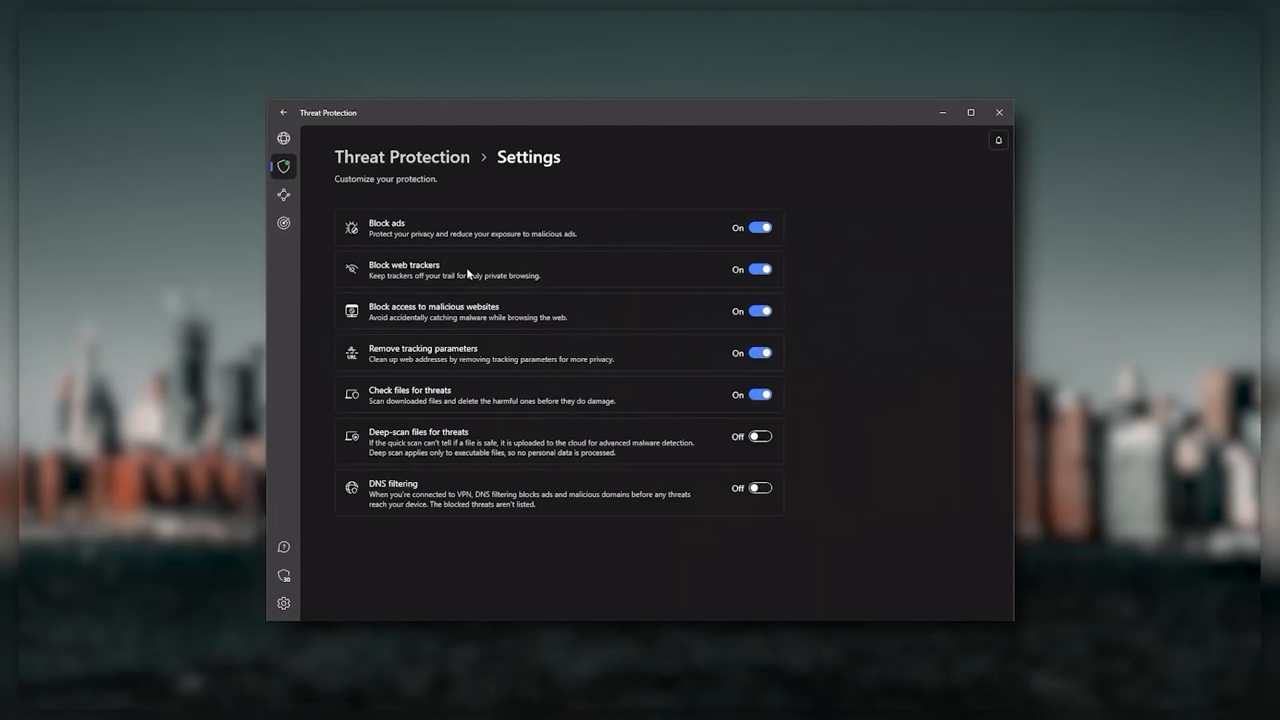
pyautogui.click(283, 139)
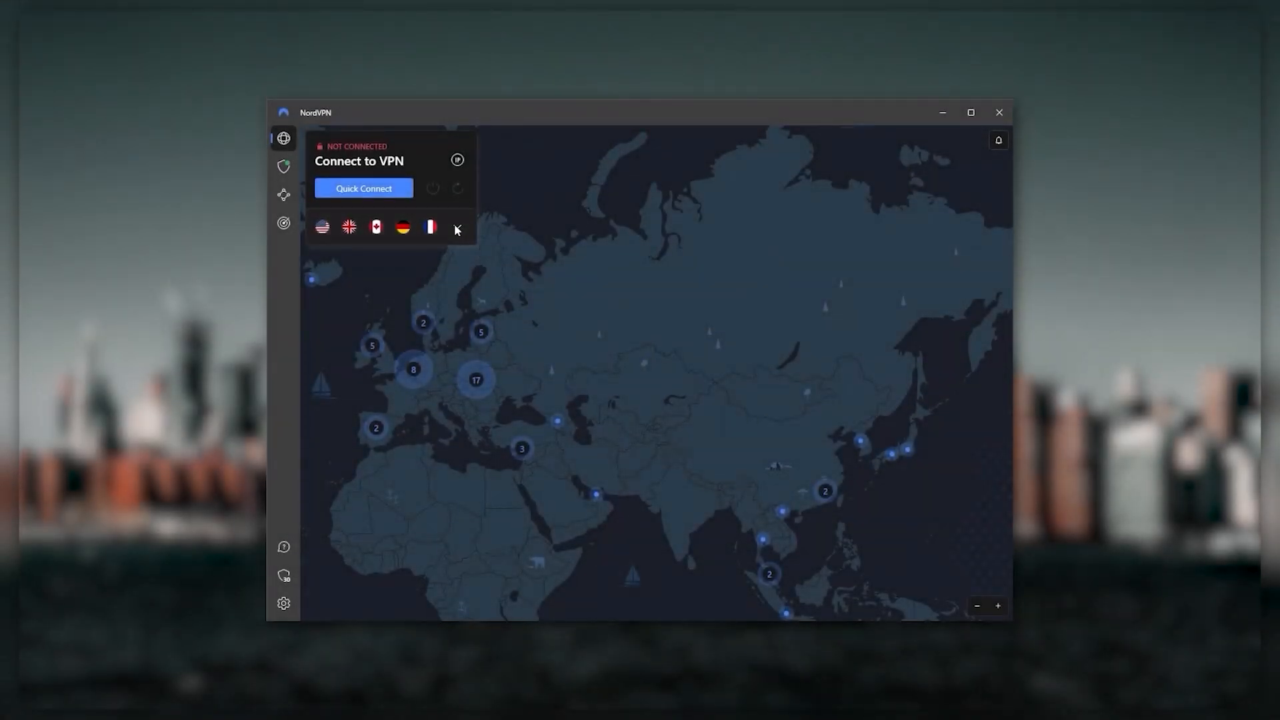
pyautogui.click(456, 228)
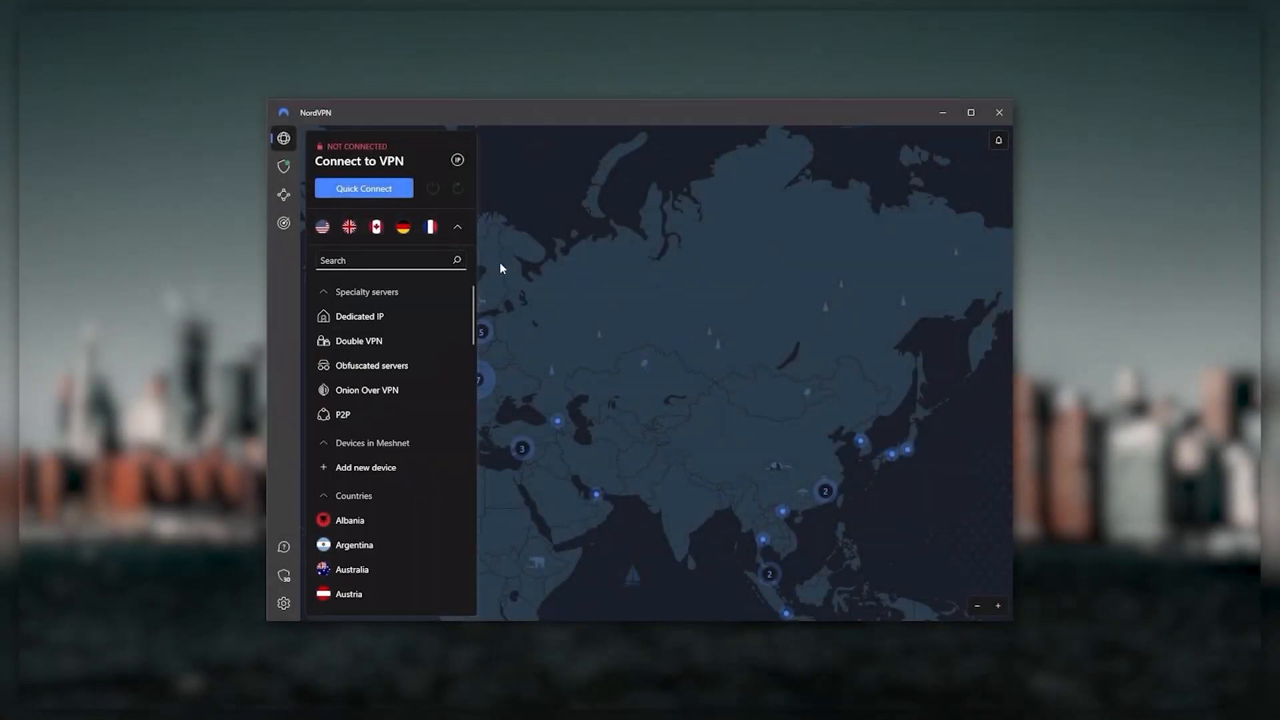
pyautogui.click(457, 227)
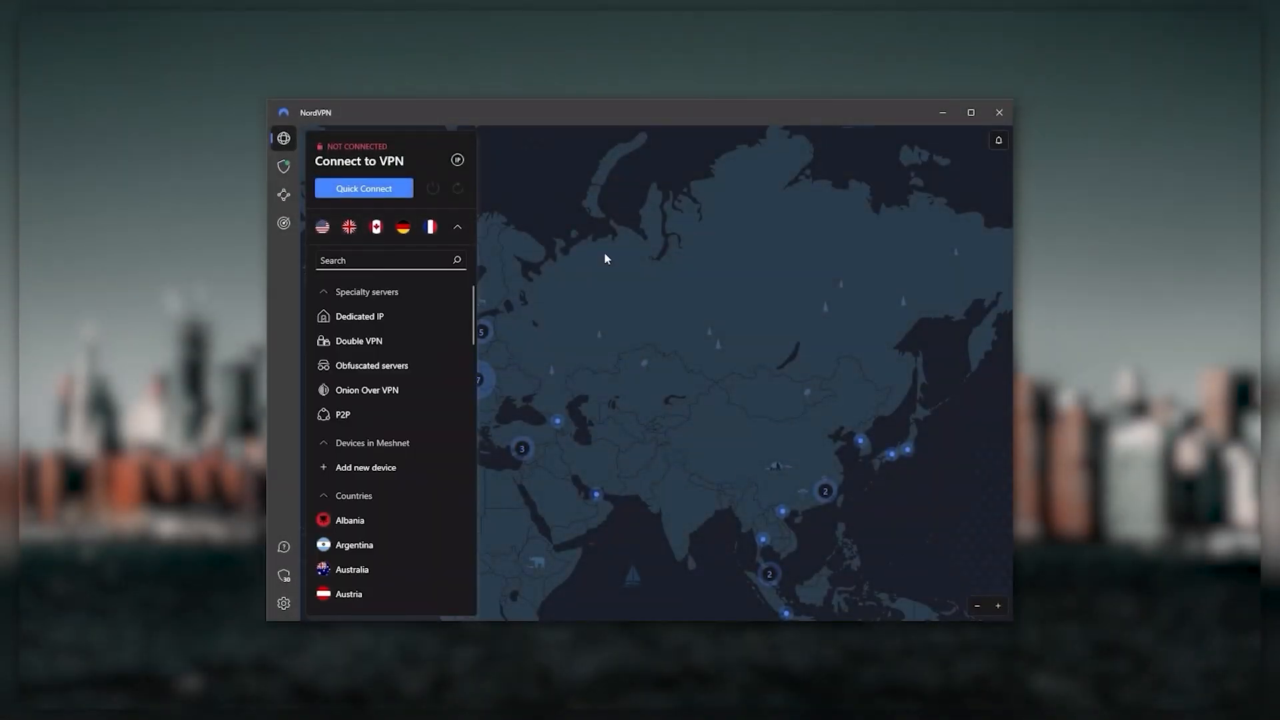
pyautogui.click(457, 228)
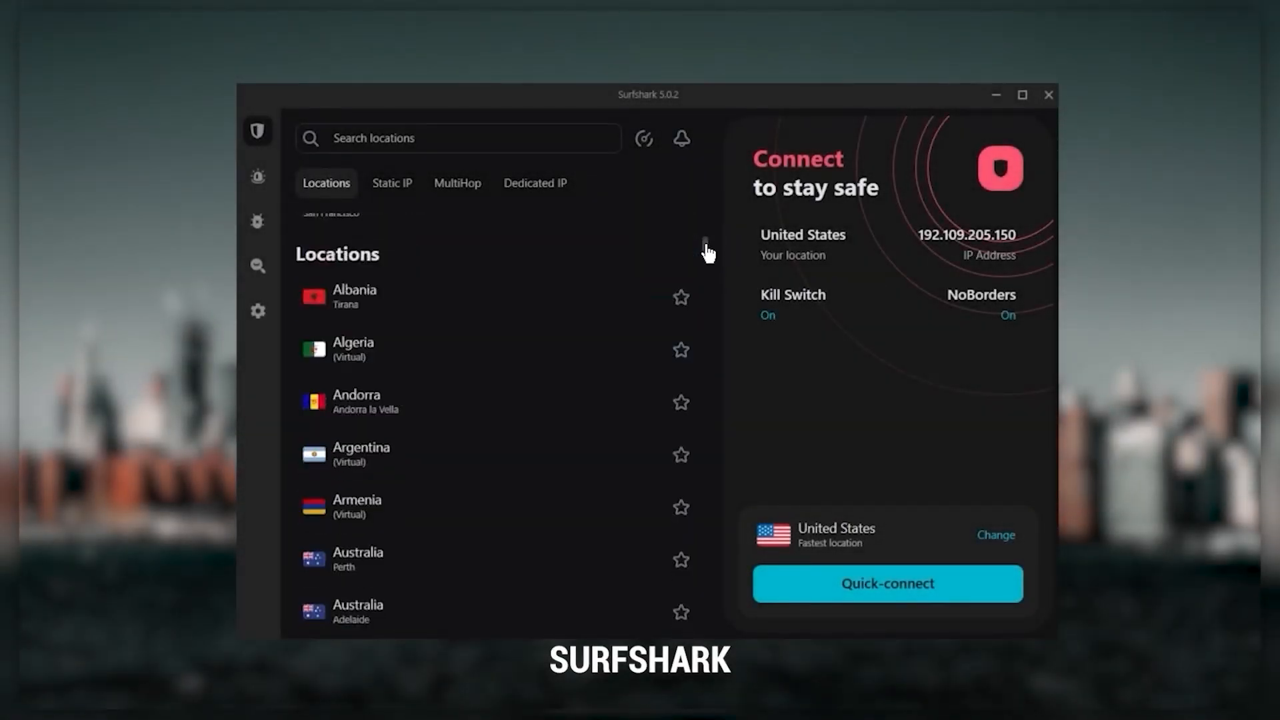
# Connect Surfshark to United States – New York from Locations, then disconnect.
pyautogui.scroll(-3)
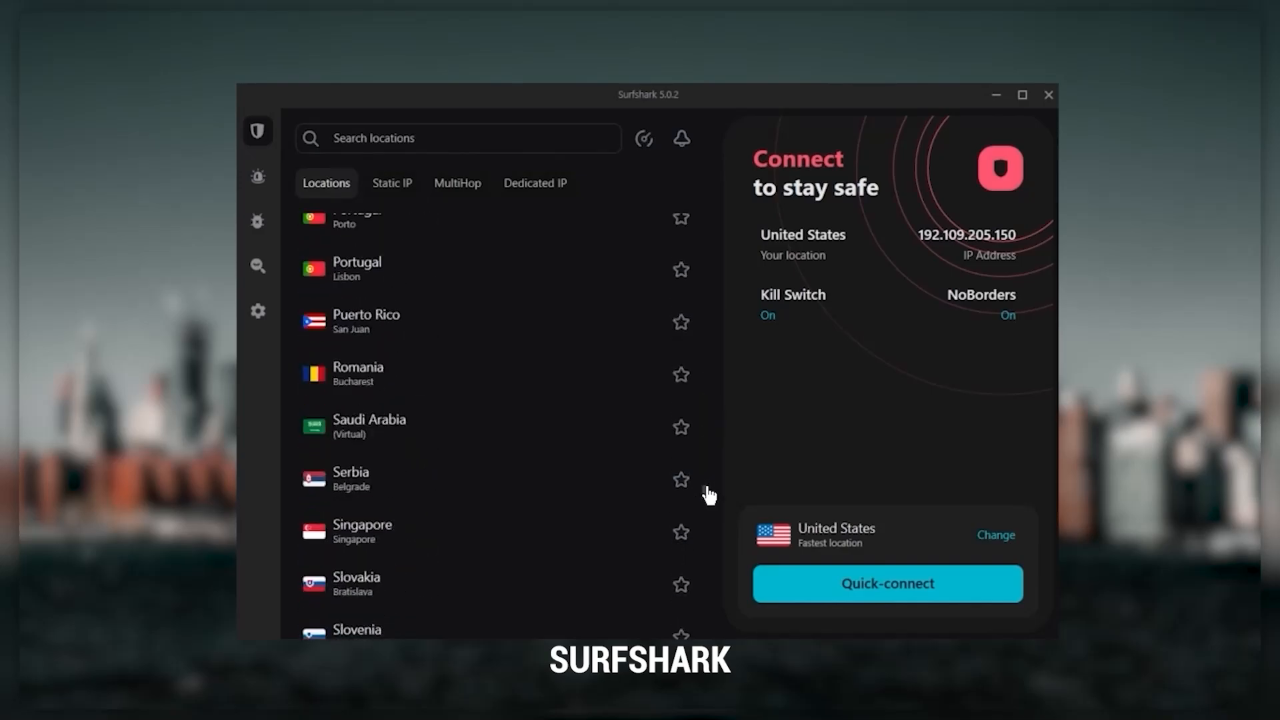
pyautogui.scroll(-3)
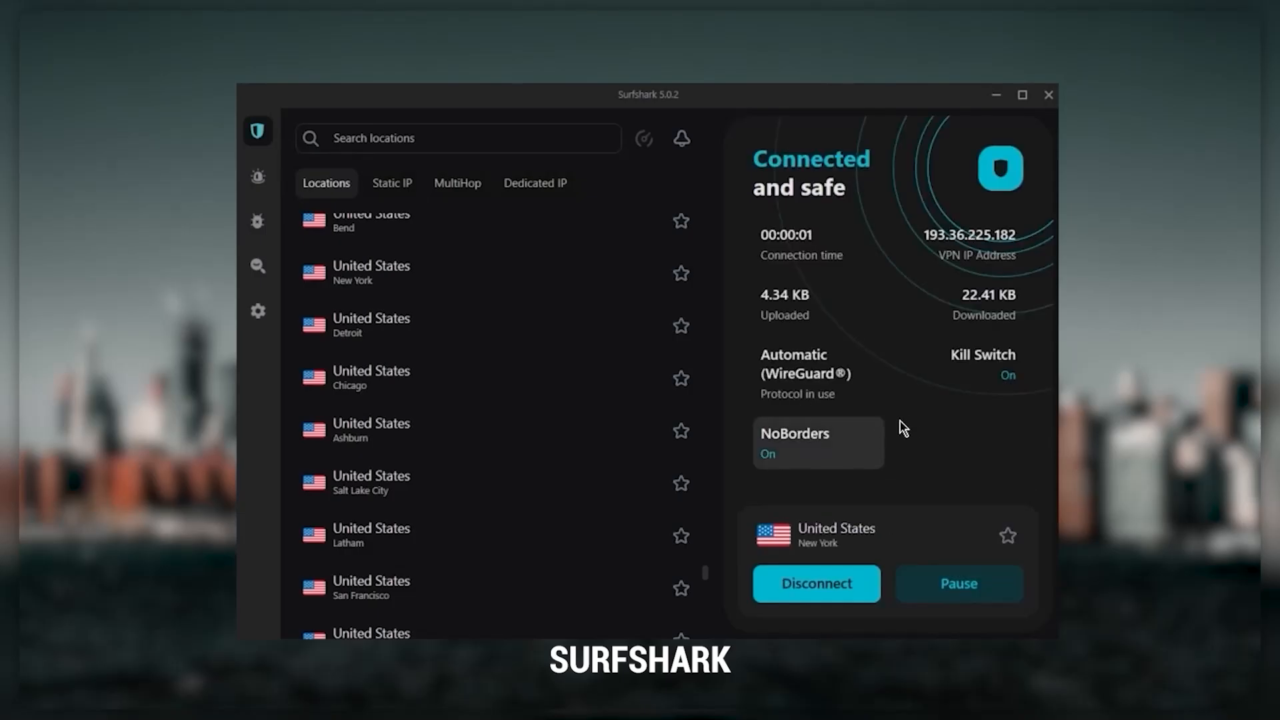
pyautogui.click(816, 583)
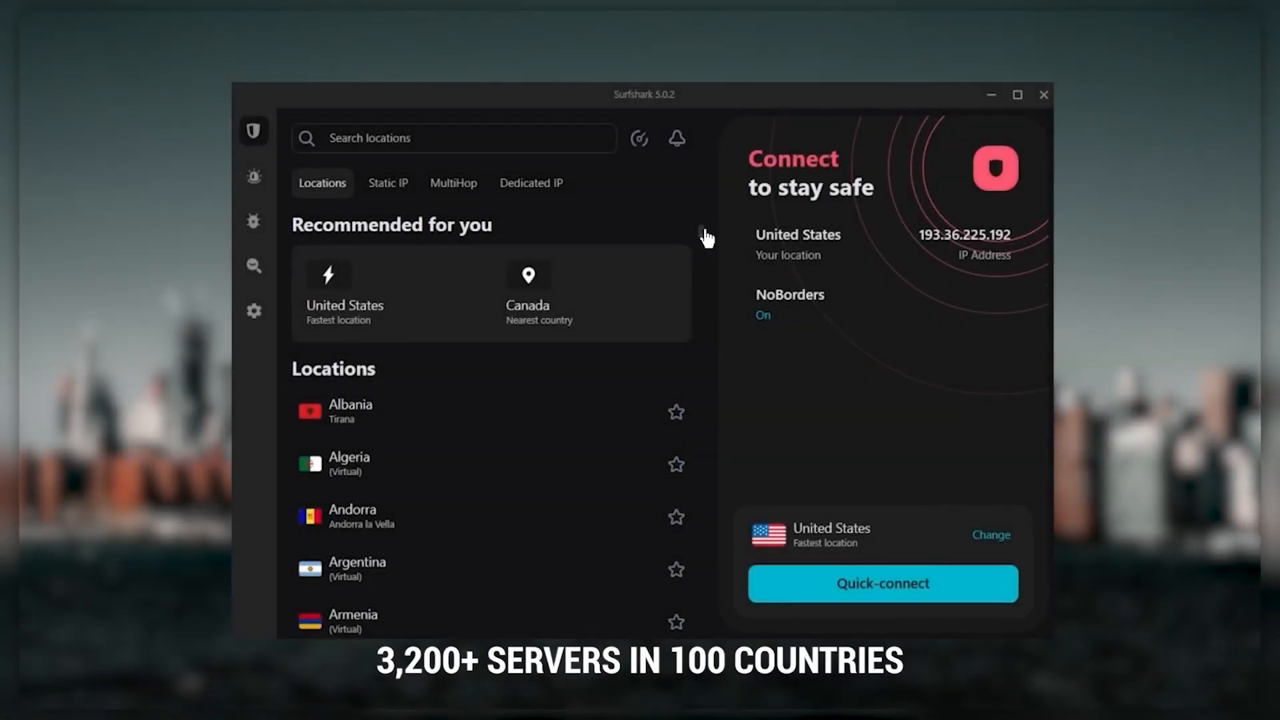
pyautogui.scroll(-3)
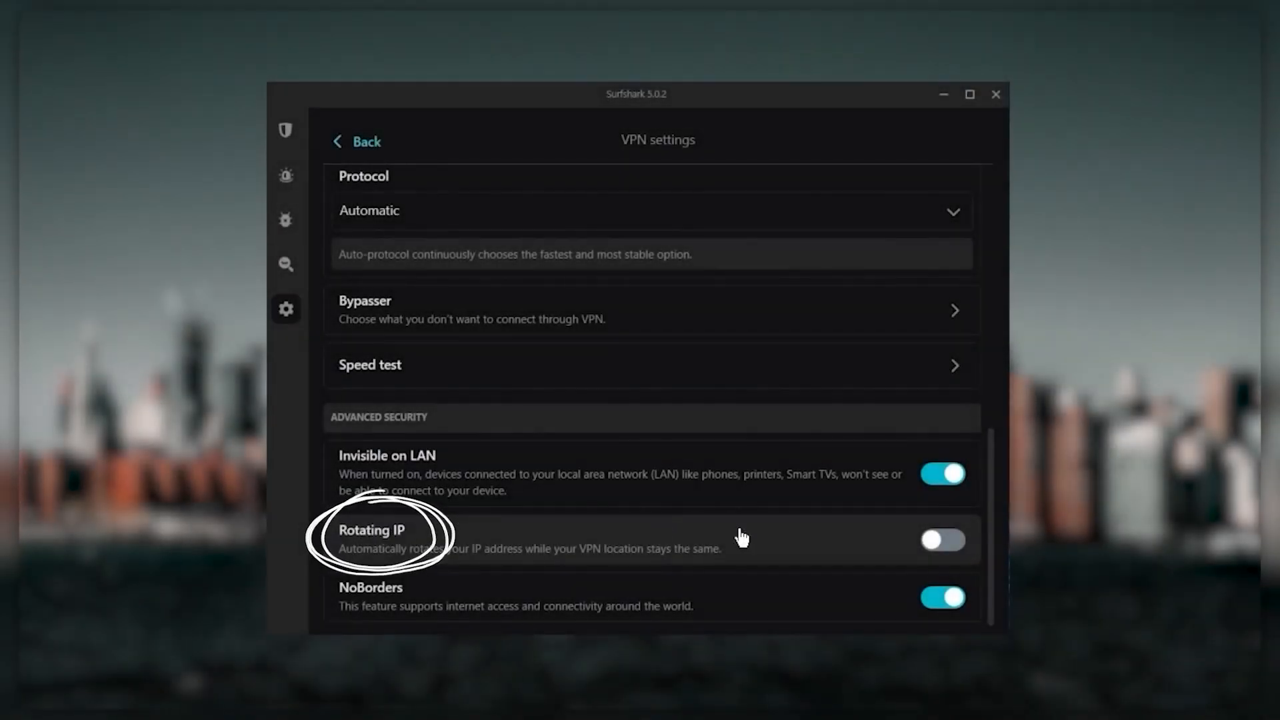
# Review Rotating IP under Advanced Security, then scroll through the Locations list.
pyautogui.click(942, 540)
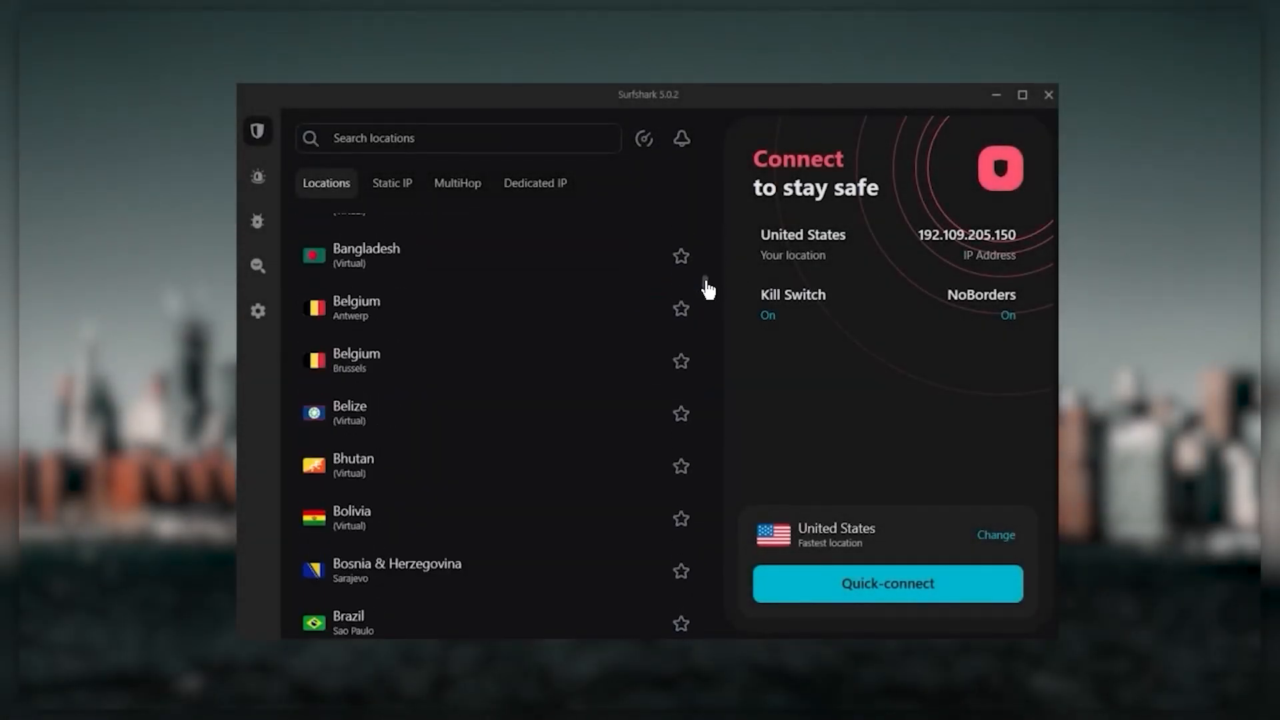
pyautogui.scroll(-3)
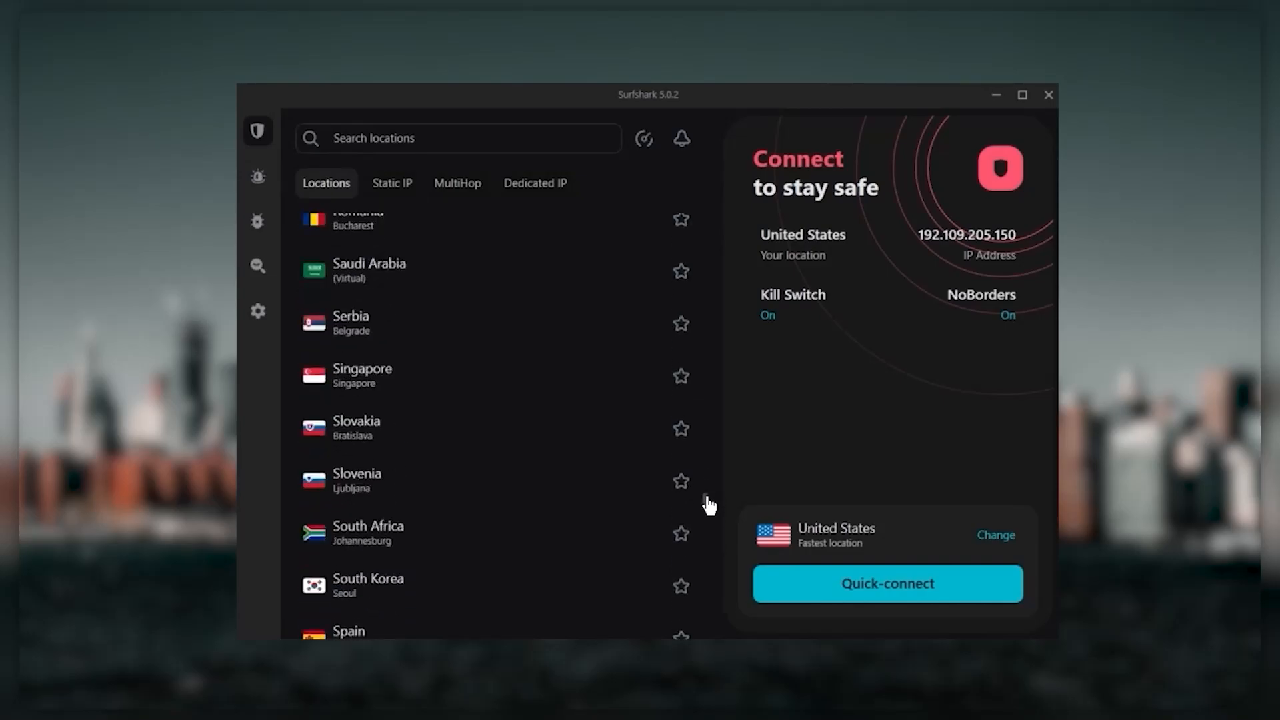
pyautogui.scroll(-3)
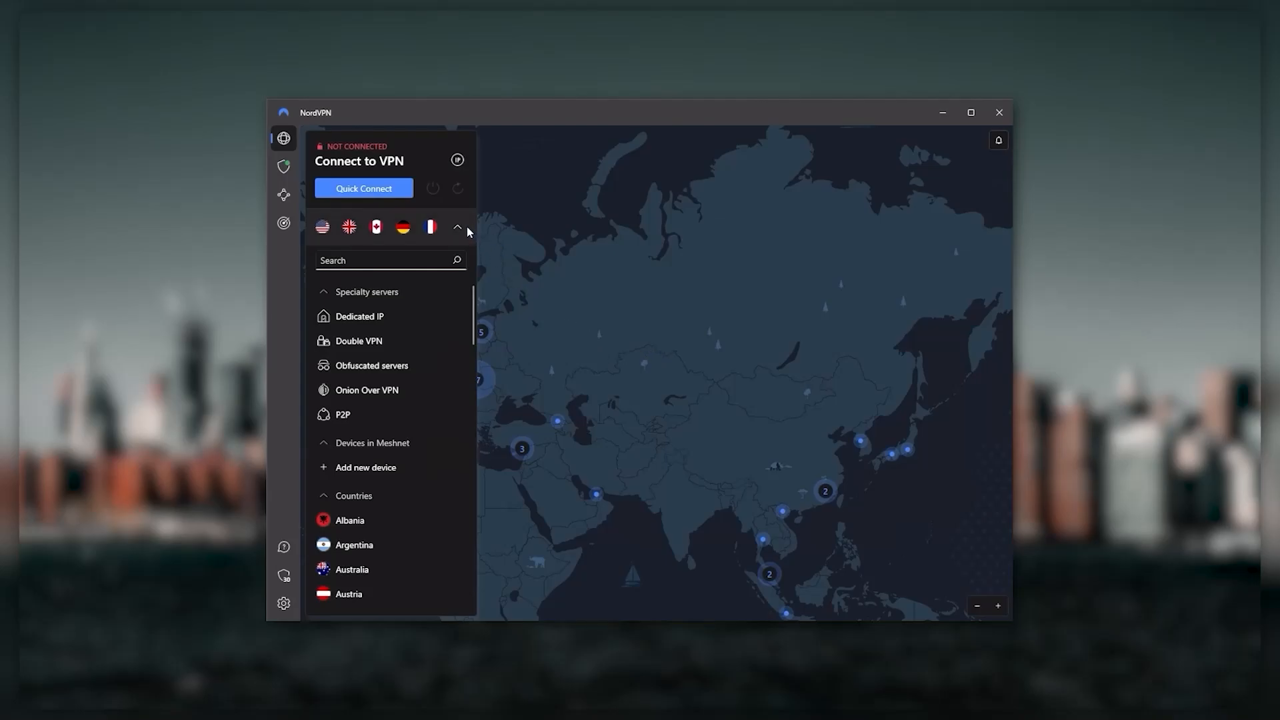
# Collapse NordVPN's server list and pan the map across Europe toward Asia.
pyautogui.click(457, 227)
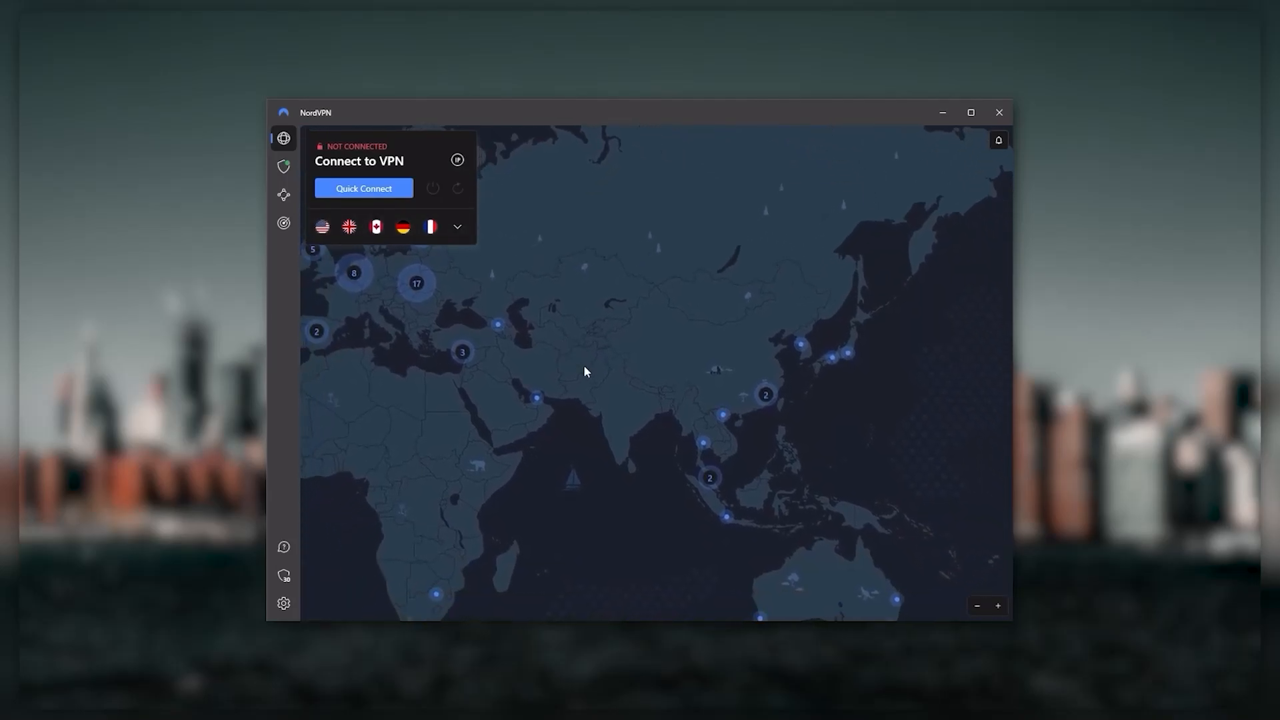
pyautogui.moveTo(584, 371); pyautogui.dragTo(748, 365)
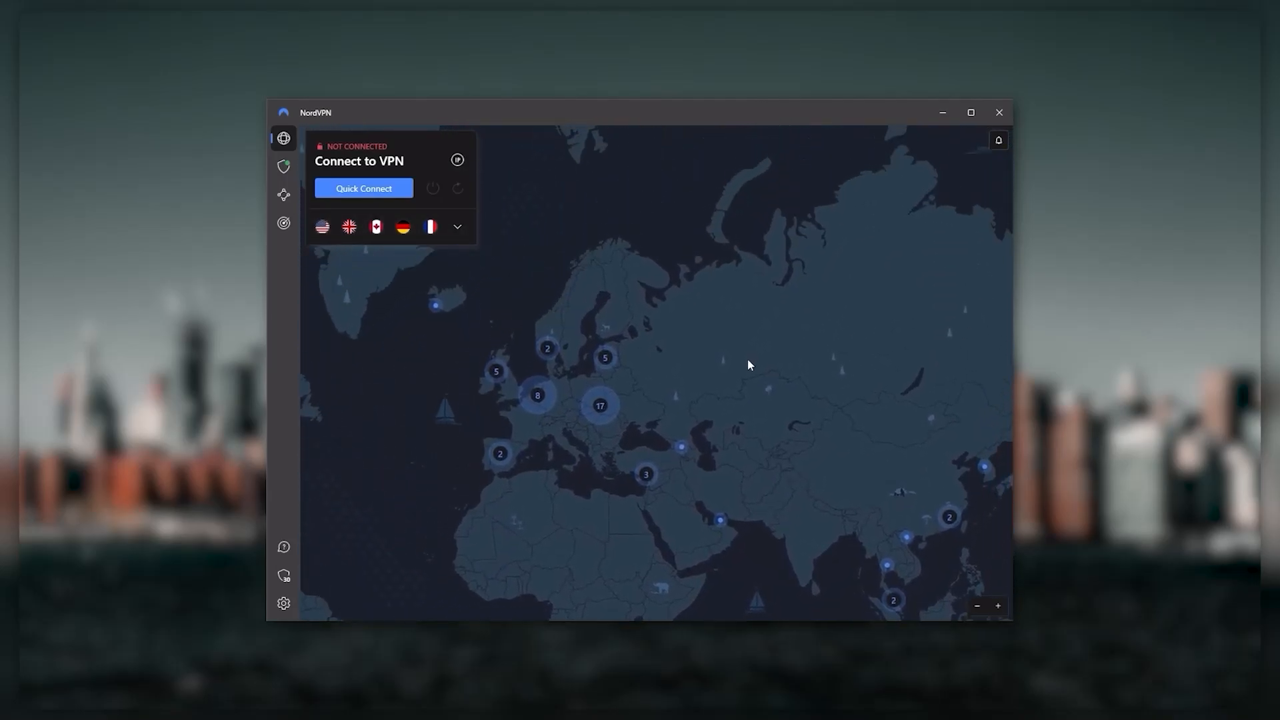
pyautogui.moveTo(747, 364); pyautogui.dragTo(683, 313)
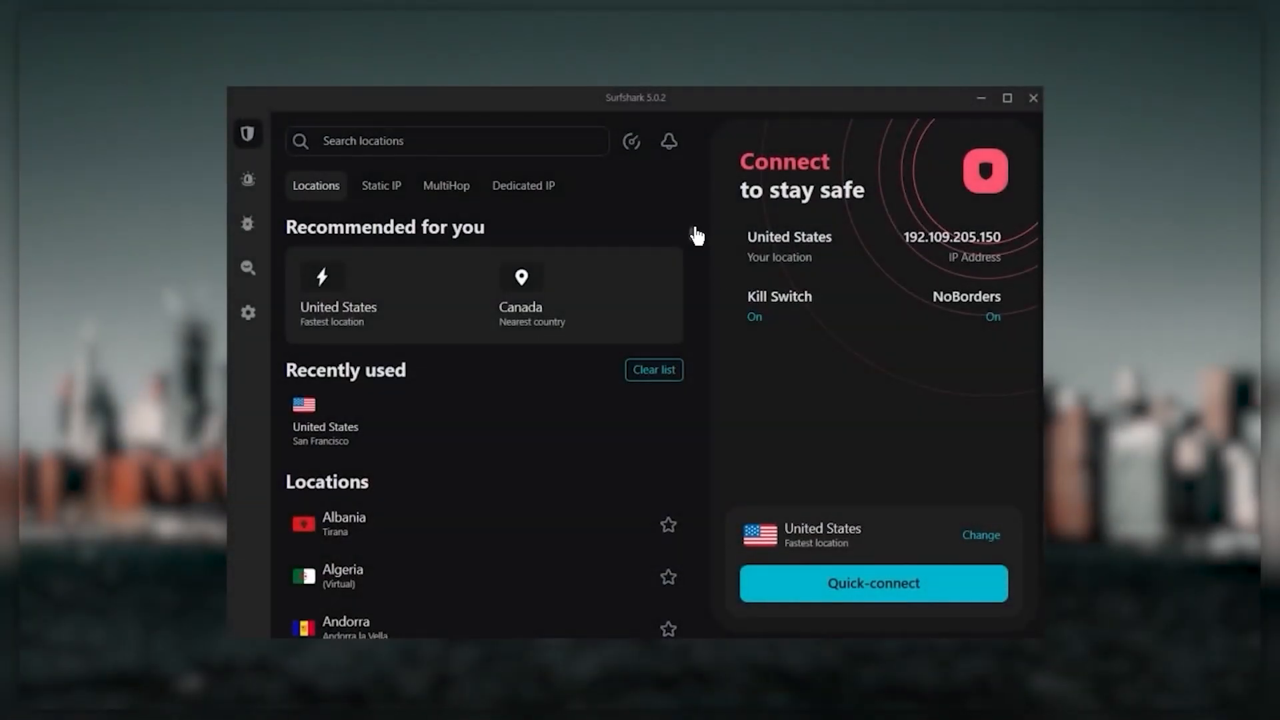
# Scroll Surfshark's locations past Mexico to the United States servers like New York and Chicago.
pyautogui.scroll(-3)
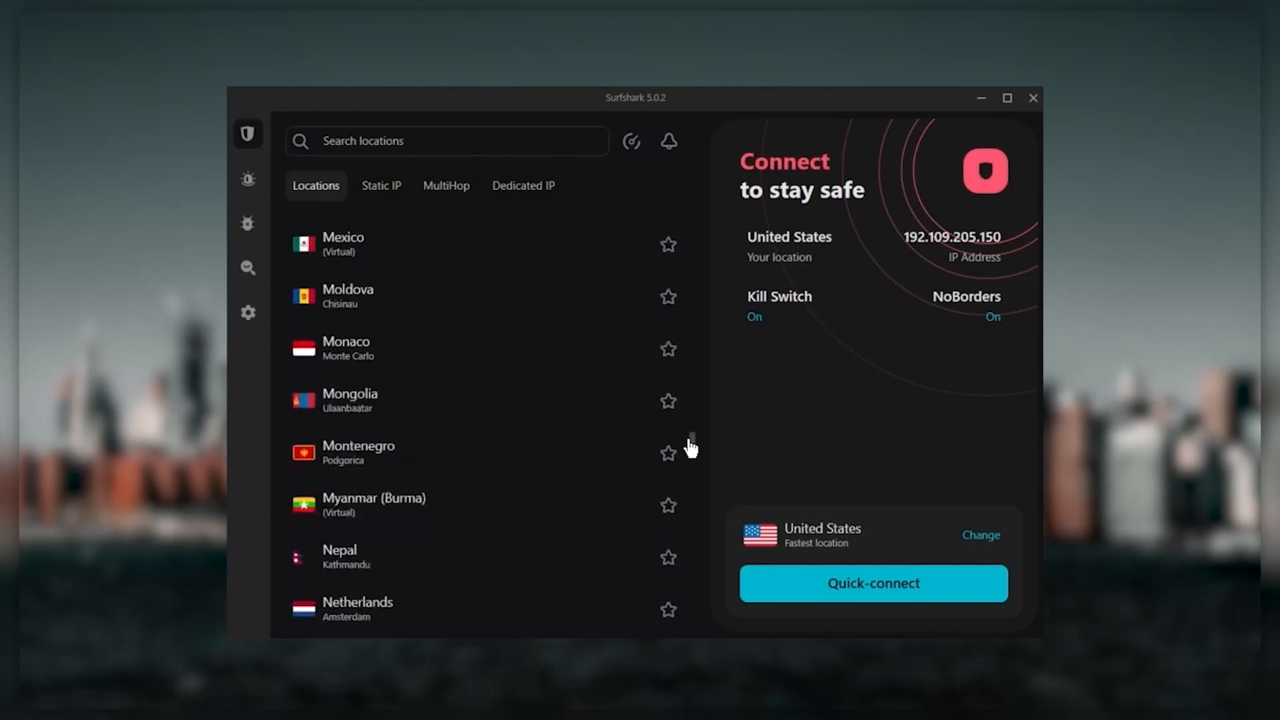
pyautogui.scroll(-3)
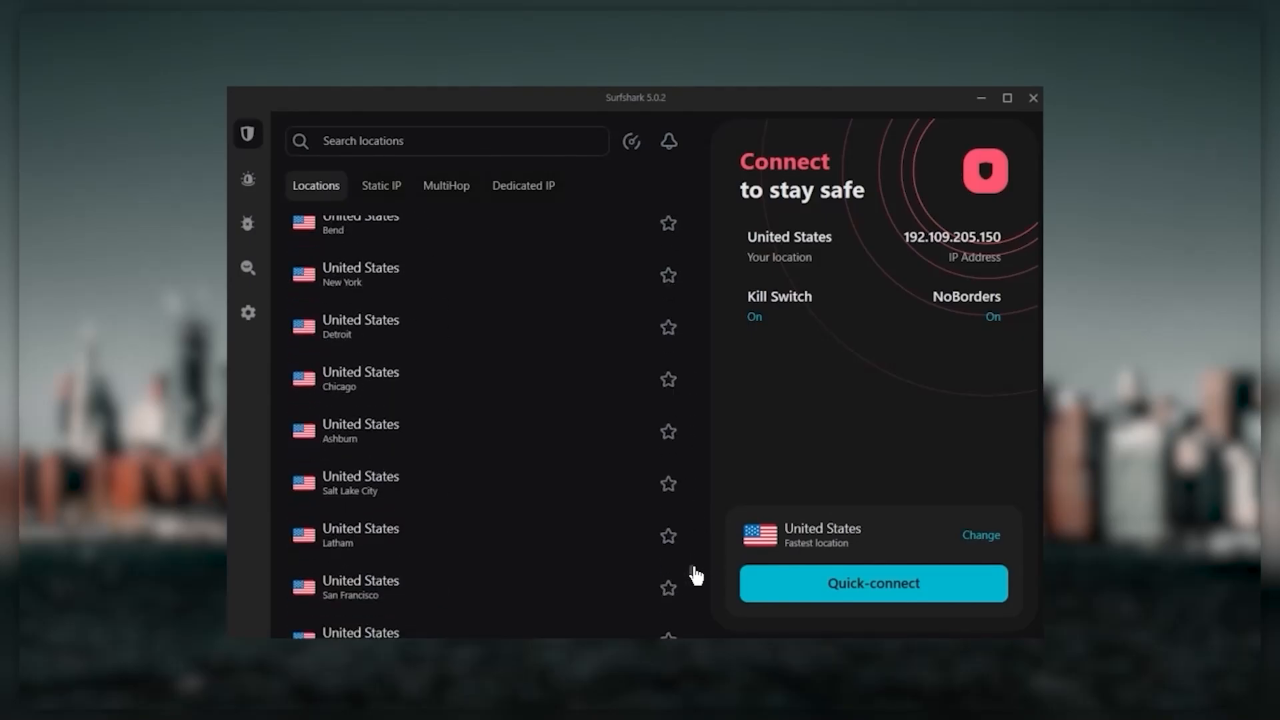
pyautogui.moveTo(456, 293)
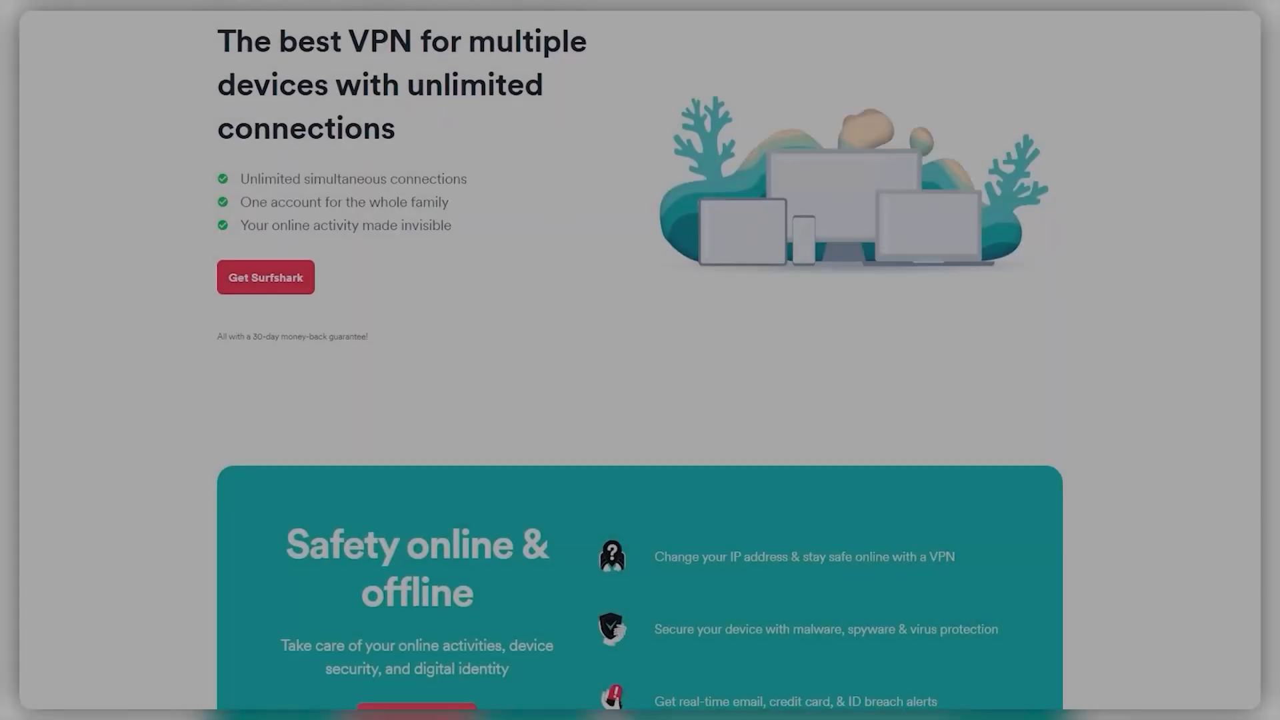
# Scroll the Surfshark multi-device VPN page down to the 'Safety online & offline' section.
pyautogui.scroll(-3)
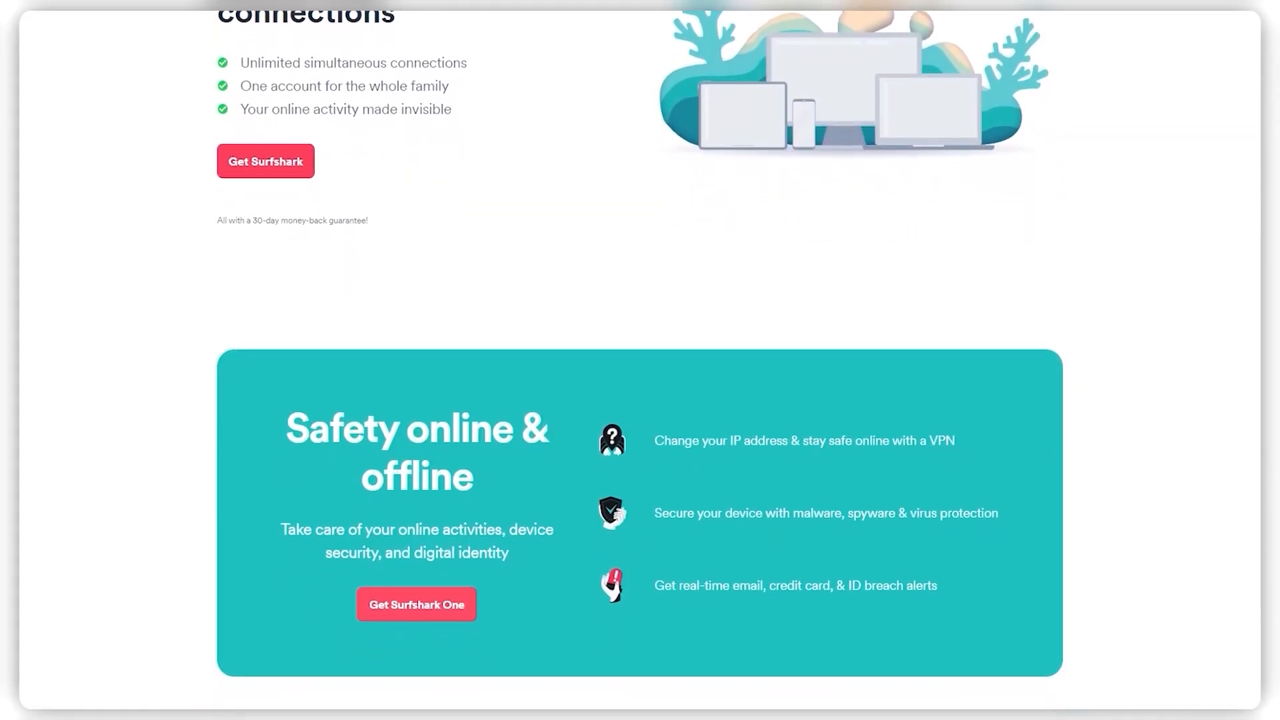
pyautogui.scroll(-3)
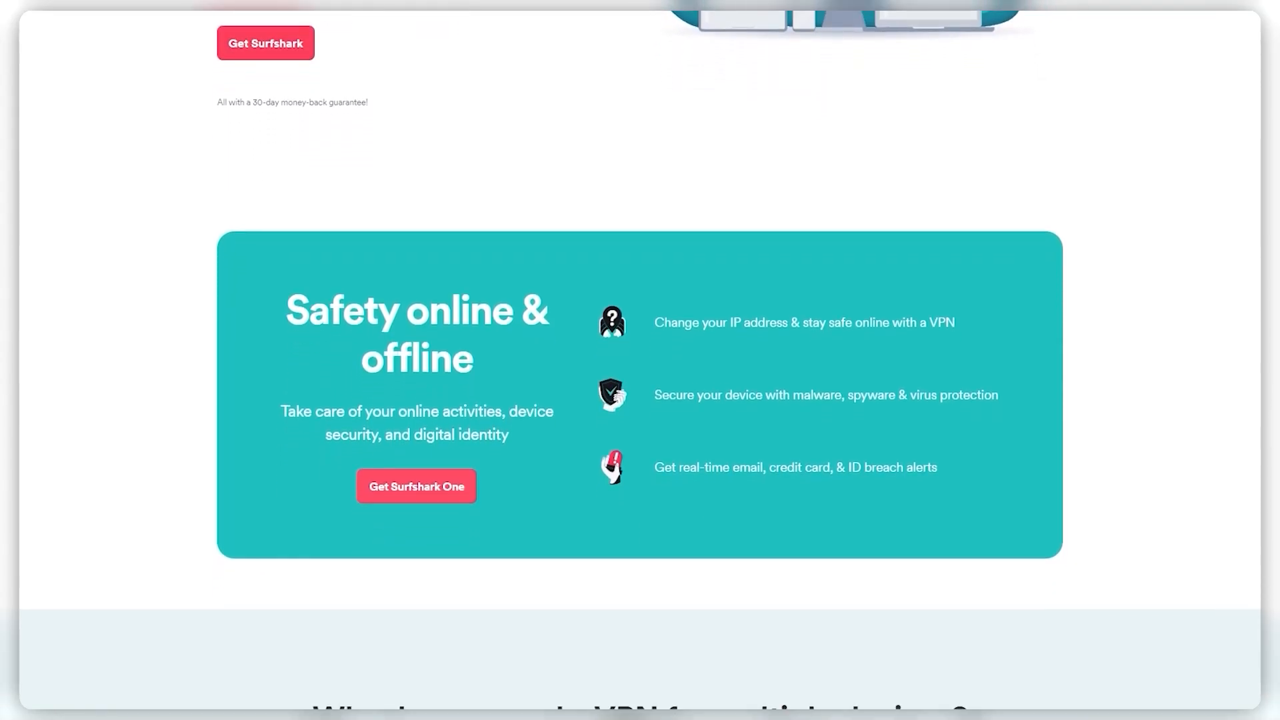
pyautogui.scroll(-3)
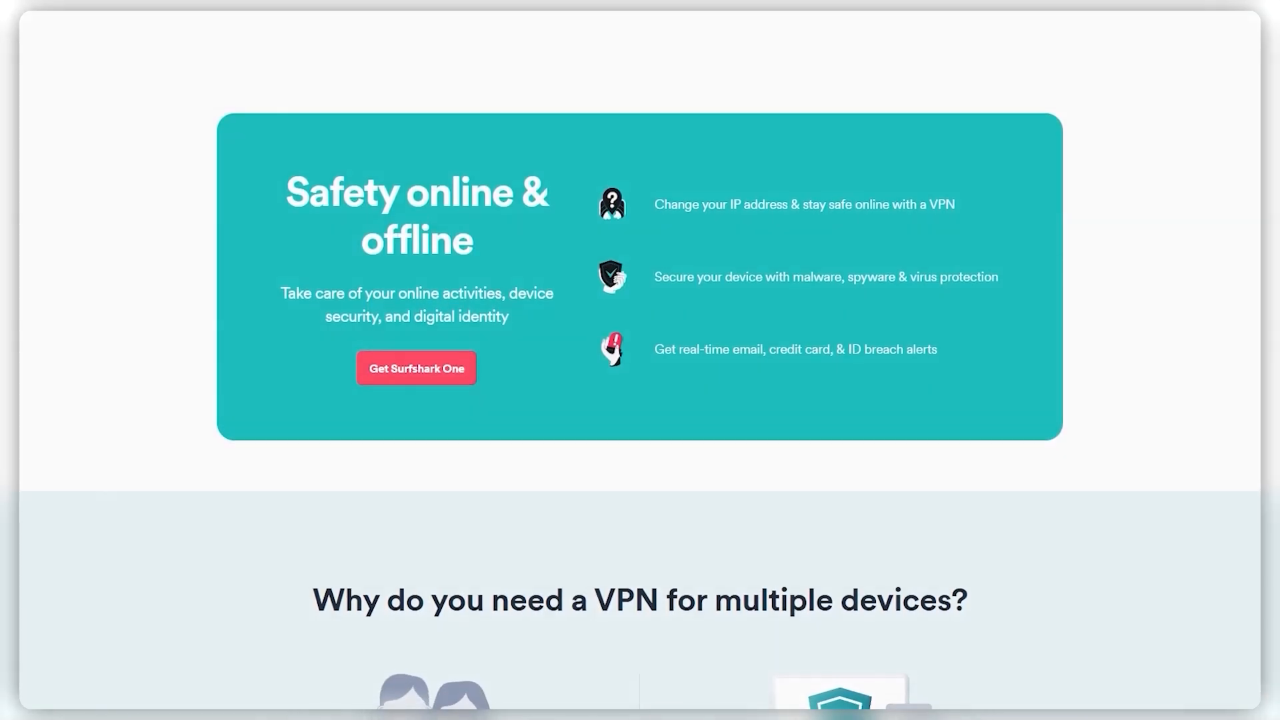